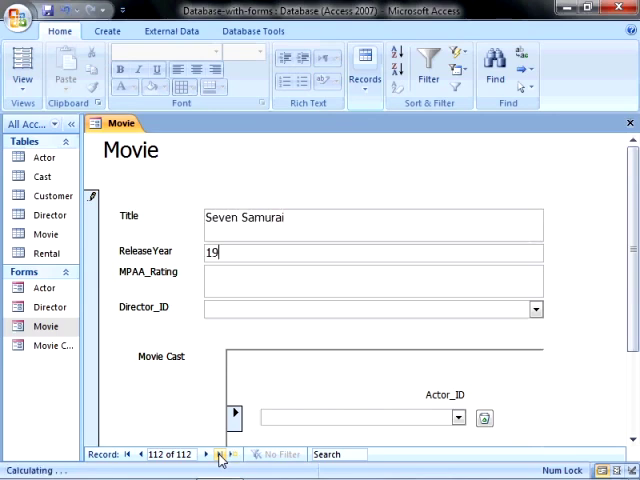
Enter release year 1954 and rating UR, try director Kurosawa, Akira and dismiss the not-in-list warning.
type("54")
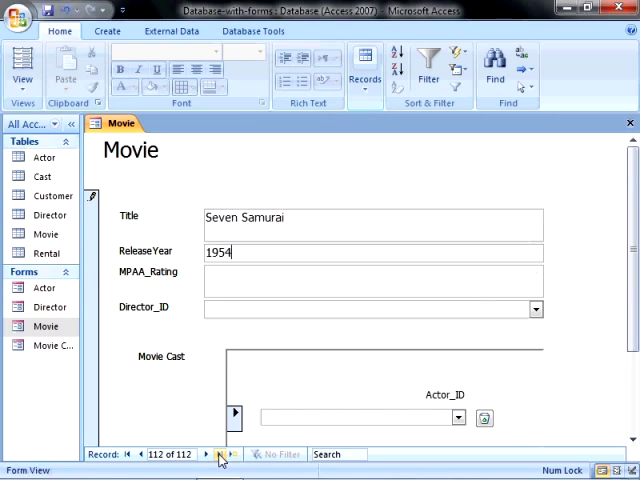
type("UR")
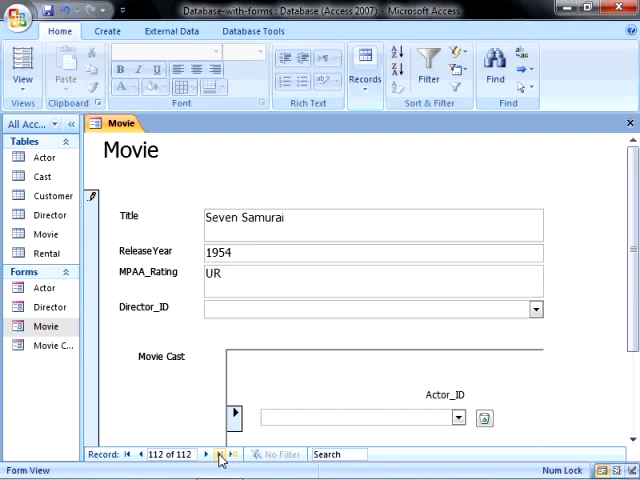
type("Kurosawa, Akira")
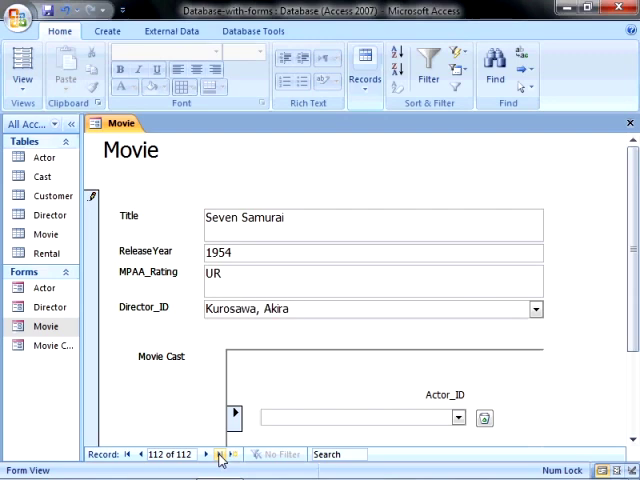
left_click(220, 454)
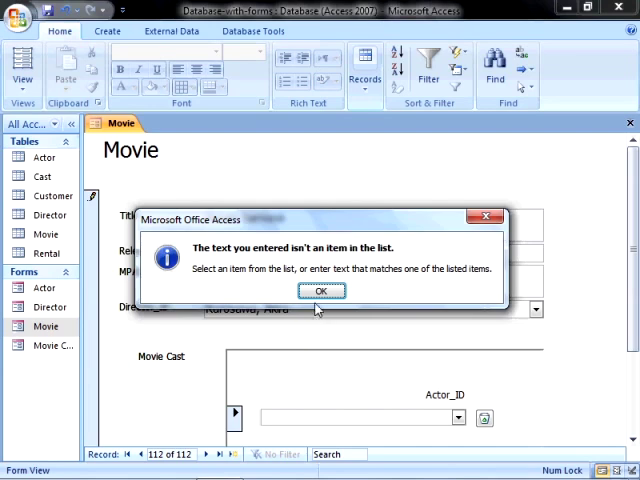
left_click(320, 290)
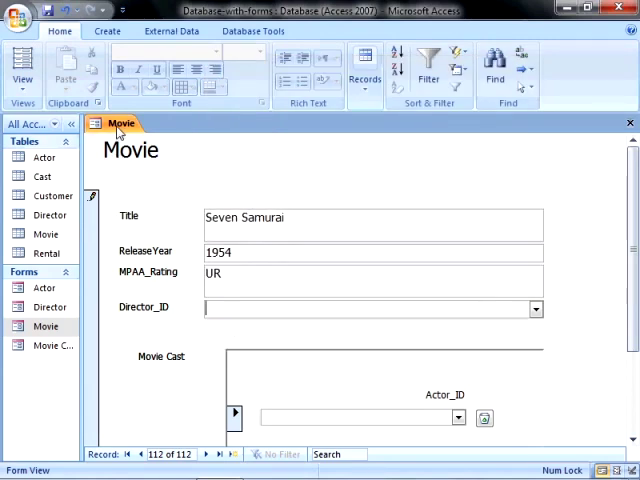
Close the Movie form and add a new Director record for Kurosawa, Akira.
right_click(112, 122)
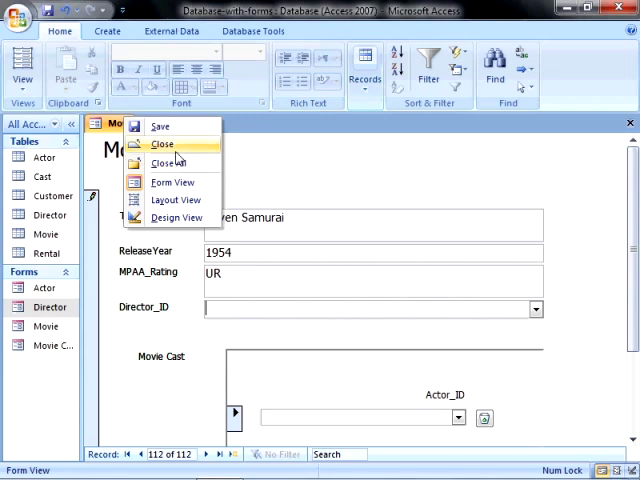
left_click(160, 144)
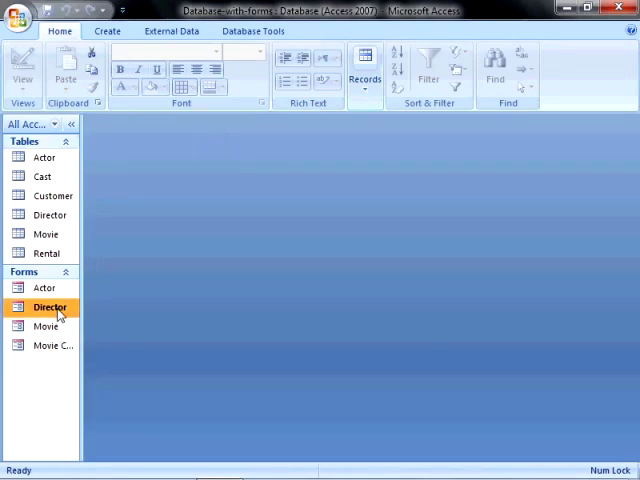
double_click(48, 308)
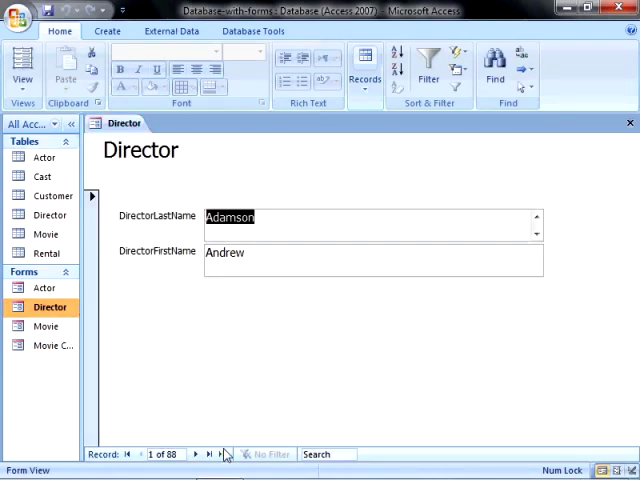
left_click(212, 454)
type("A")
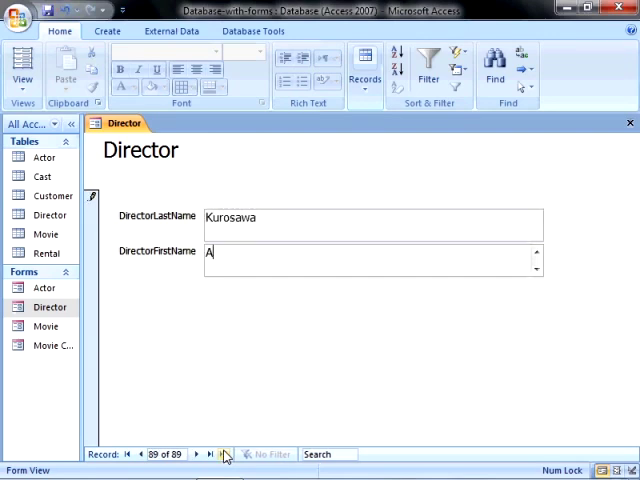
type("kira")
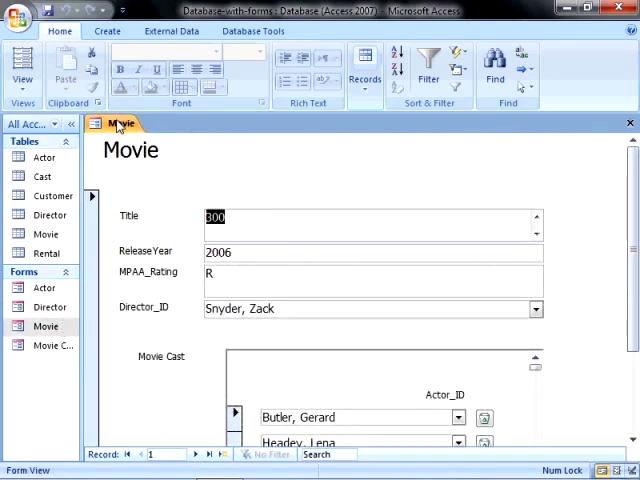
In Design View, choose Code Builder for the Director_ID combo's On Not in List event.
left_click(22, 64)
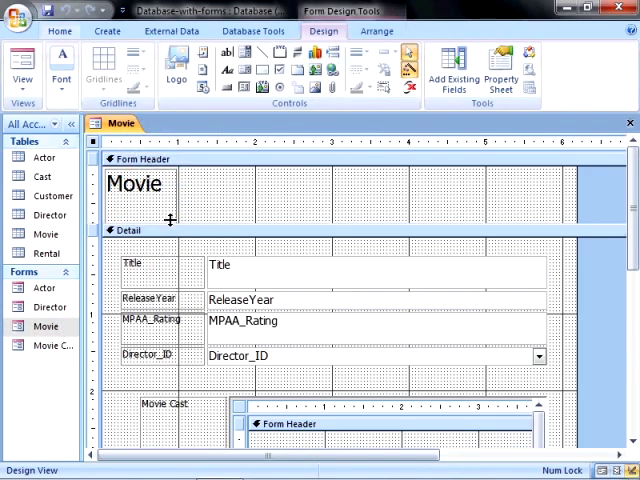
mouse_move(258, 362)
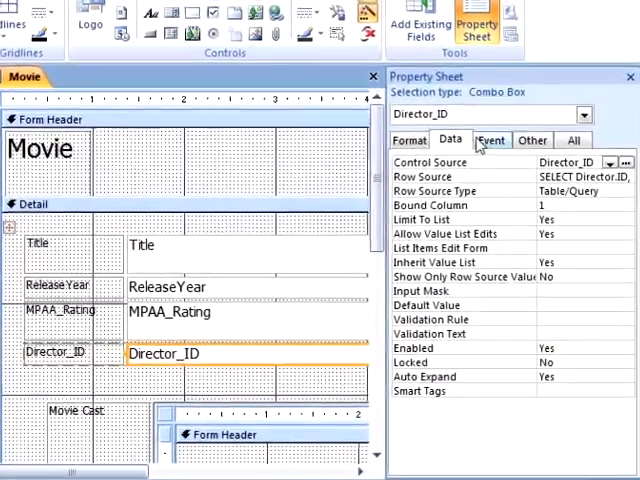
left_click(492, 140)
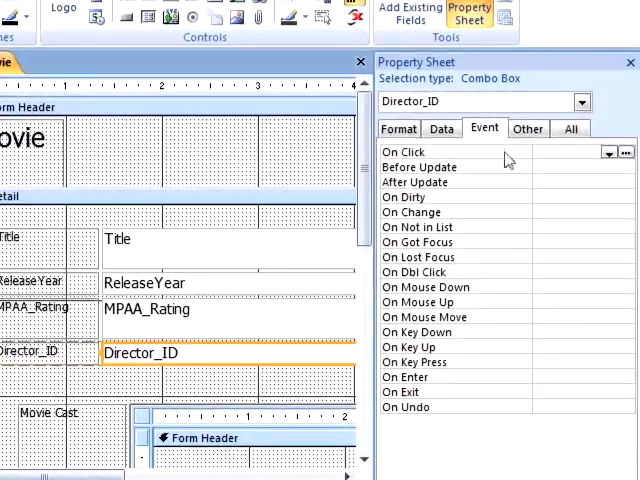
mouse_move(582, 228)
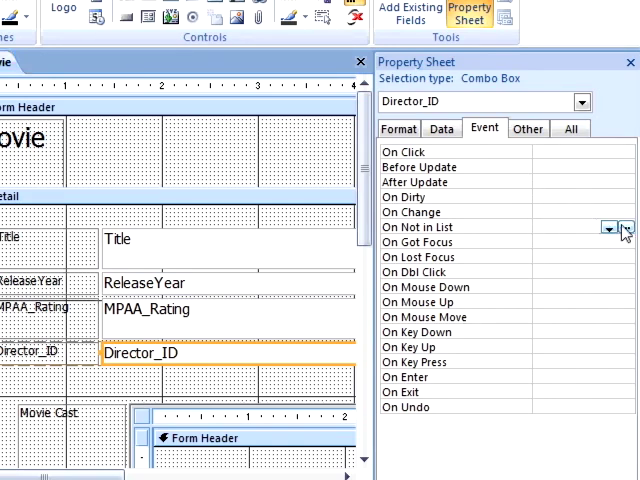
left_click(624, 228)
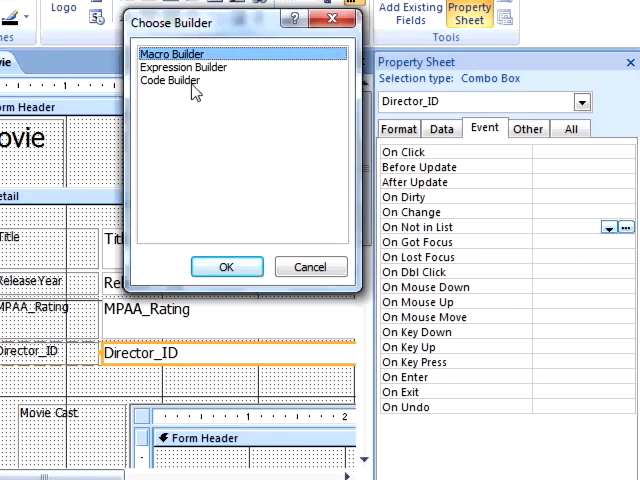
left_click(170, 80)
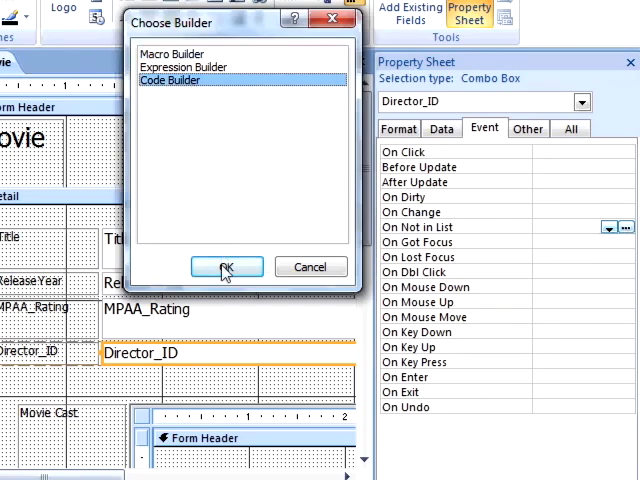
Write MsgBox("test") inside the Director_ID_NotInList procedure.
left_click(226, 268)
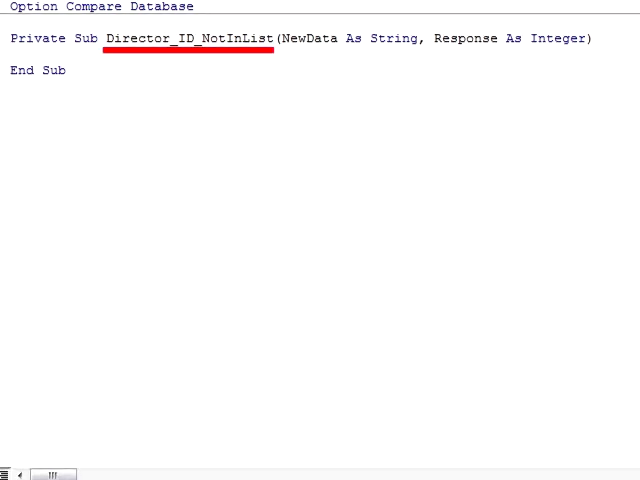
left_click(196, 38)
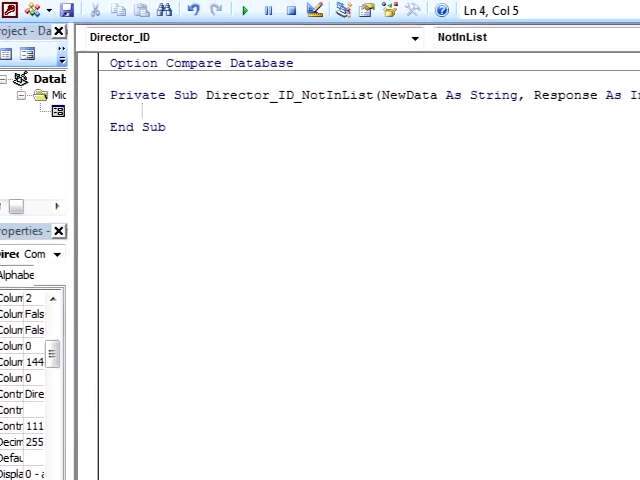
type("msgb")
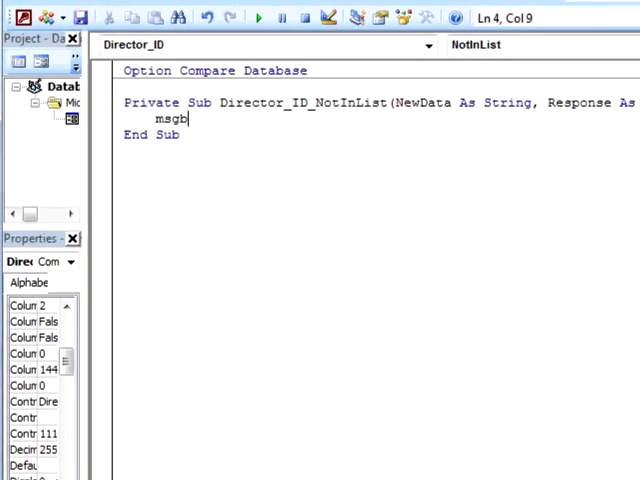
type("(\"\")")
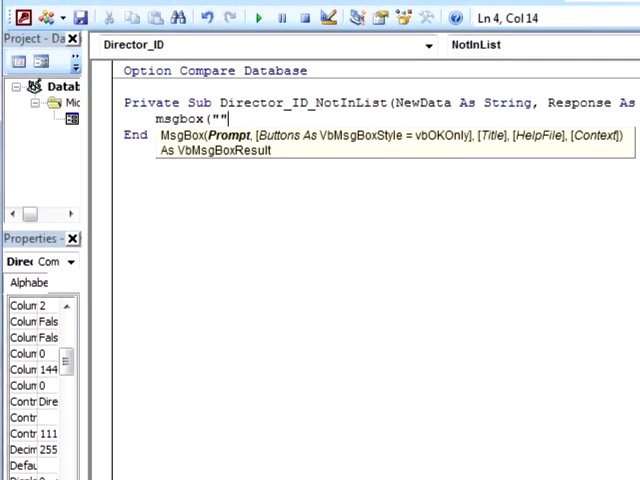
type("test")
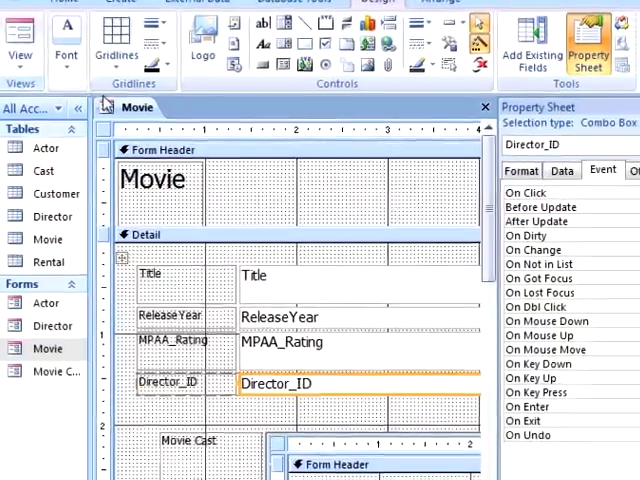
In Form View on Seven Samurai, trigger the test message and dismiss it and the not-in-list warning.
left_click(18, 44)
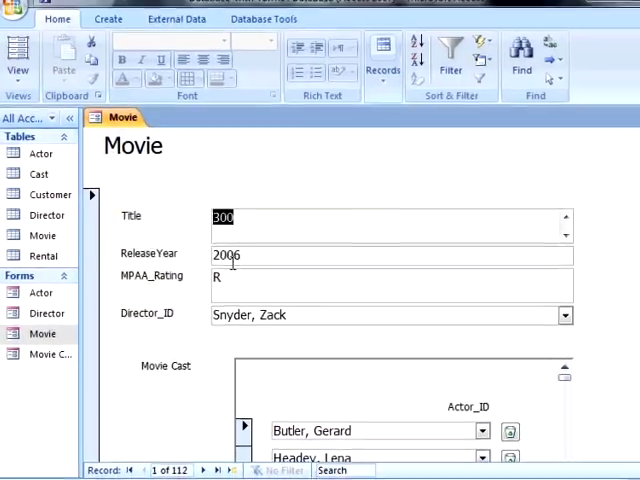
left_click(220, 470)
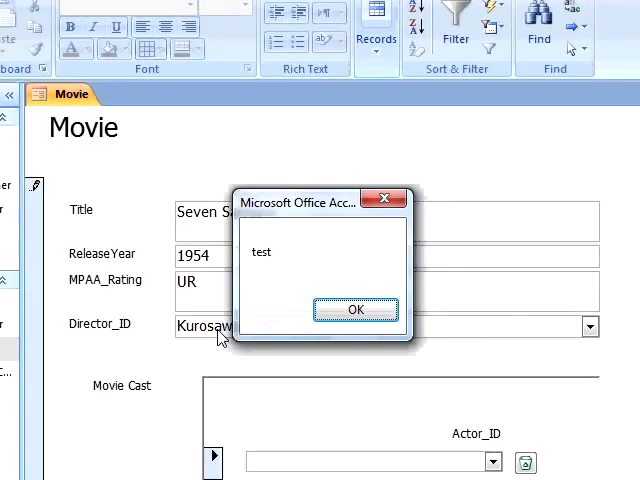
left_click(356, 308)
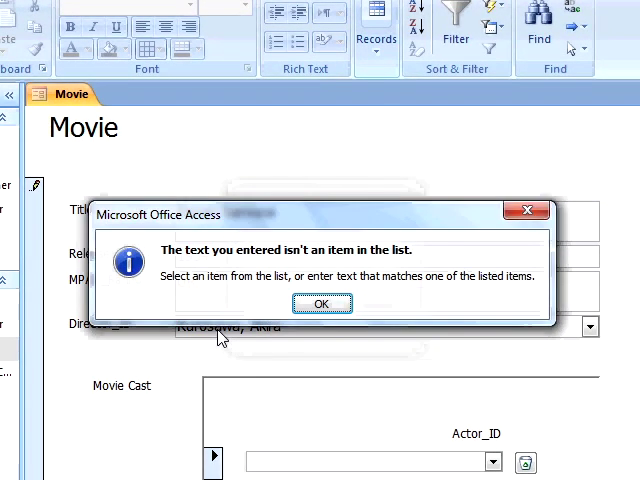
left_click(322, 304)
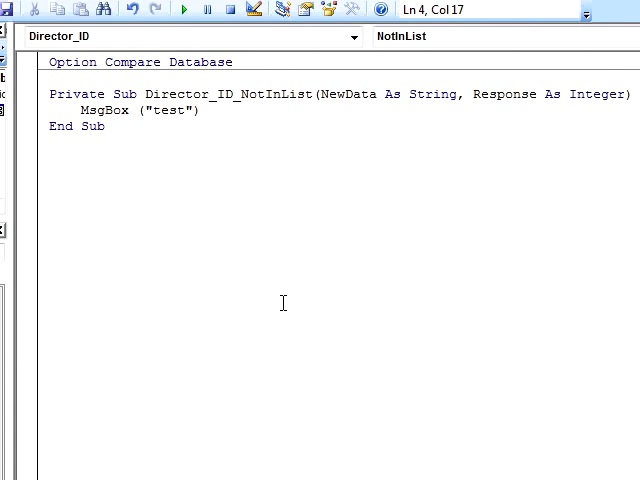
Change the message text to 'Do you want to insert this data into the director table?'.
left_click(178, 110)
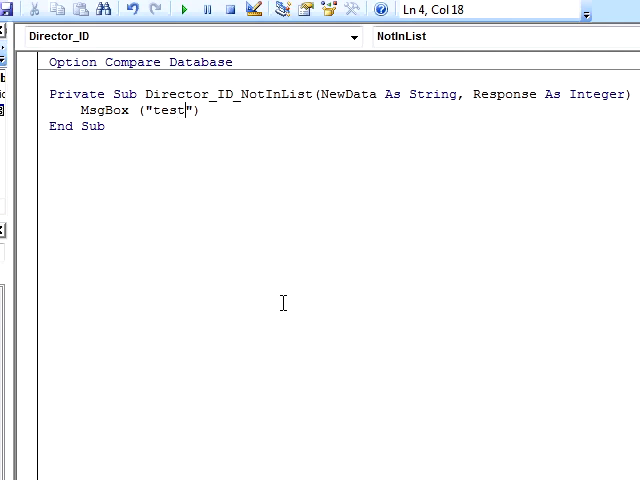
type("Do yo")
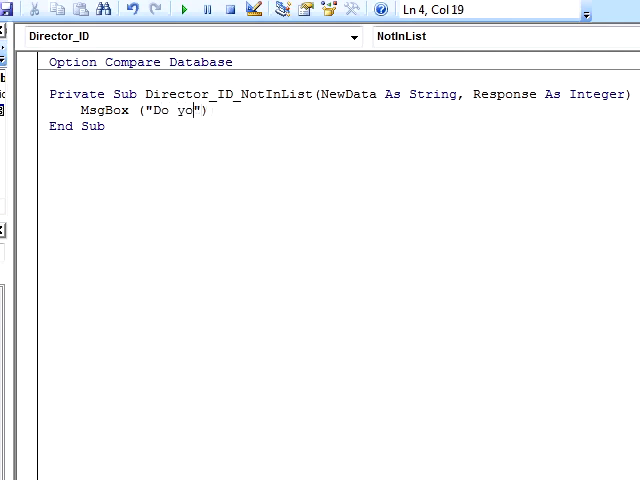
type("u want to in")
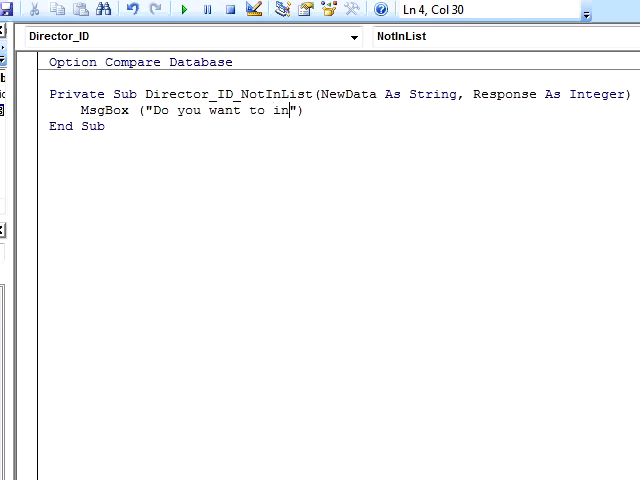
type("sert this da")
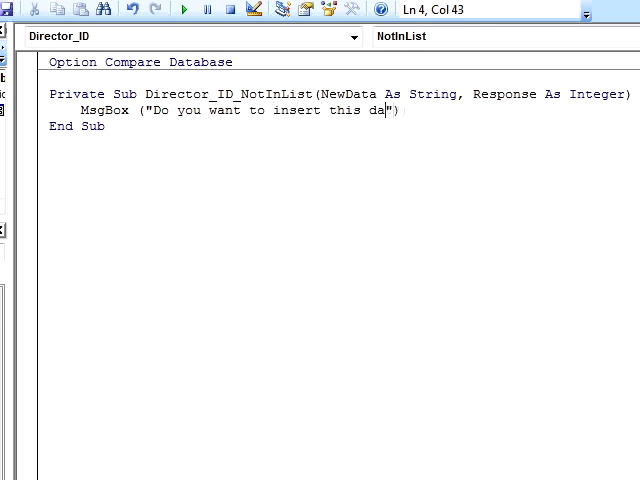
type("ta into the di")
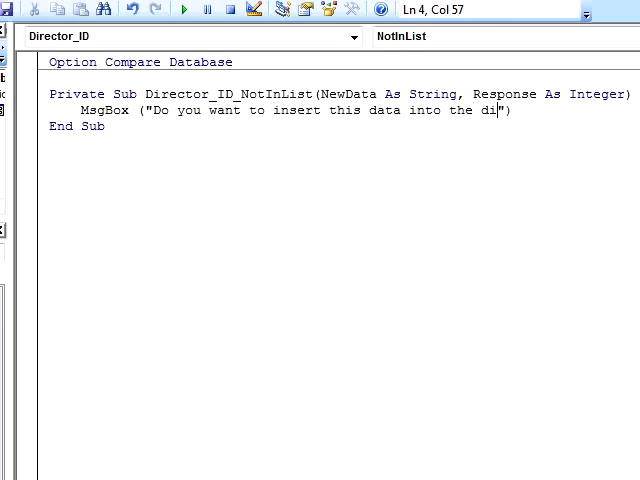
type("rector ta")
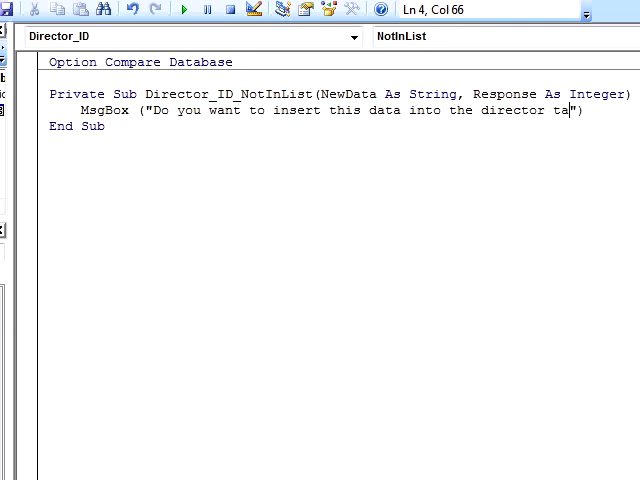
type("ble?")
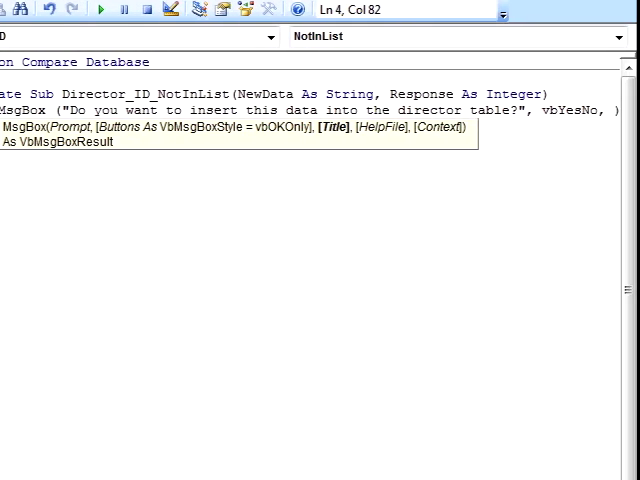
Add vbYesNo and the title 'Director not found!', assigning the MsgBox result to Answer.
type("Director not")
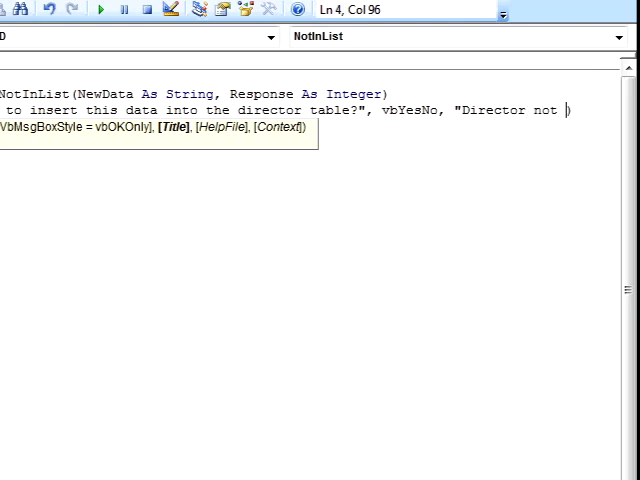
type("found!\")")
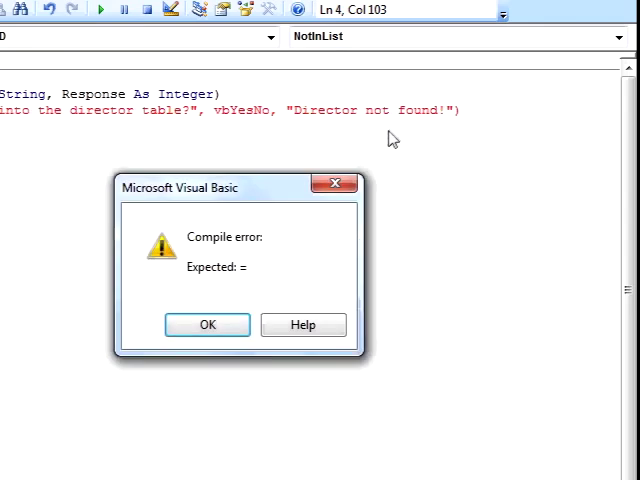
left_click(208, 324)
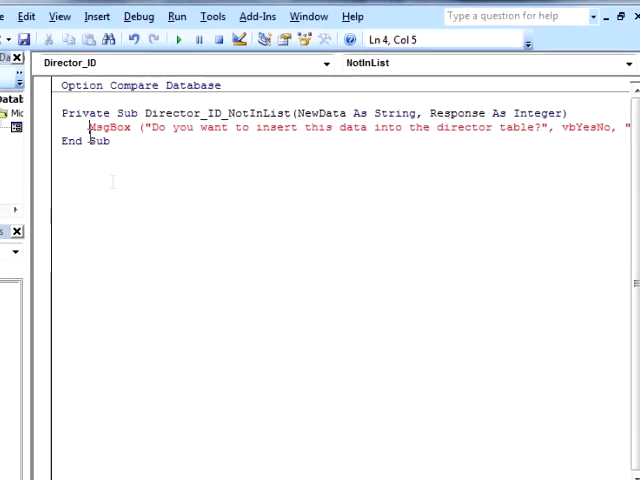
type("Answer =")
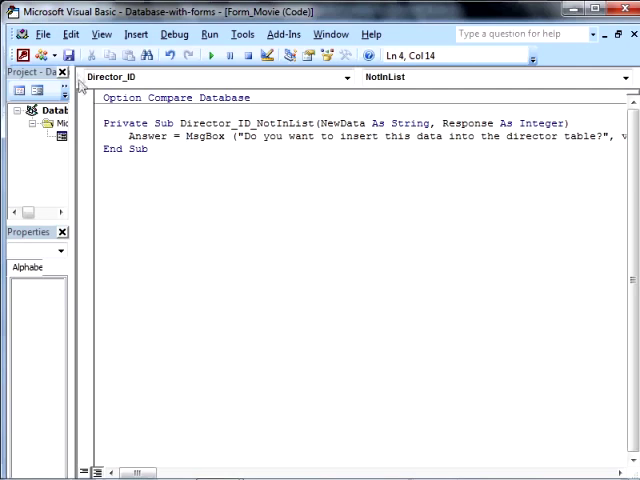
mouse_move(68, 56)
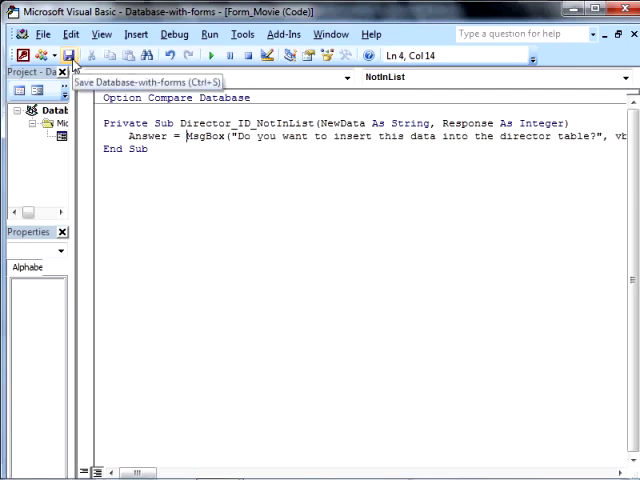
mouse_move(16, 56)
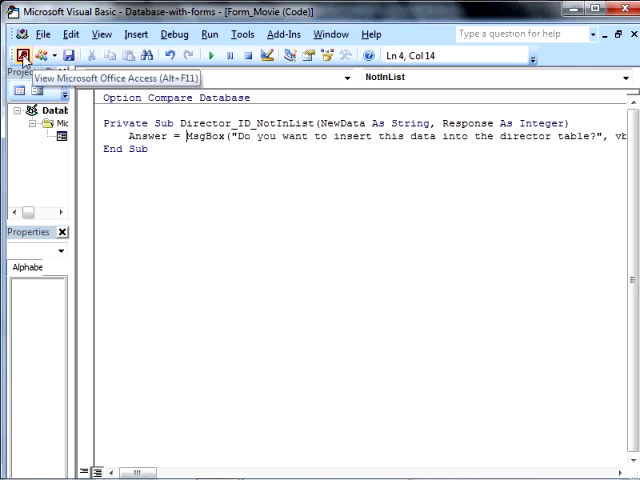
On the Movie form enter director Kurosawa, Akira and answer Yes to the insert question.
left_click(14, 56)
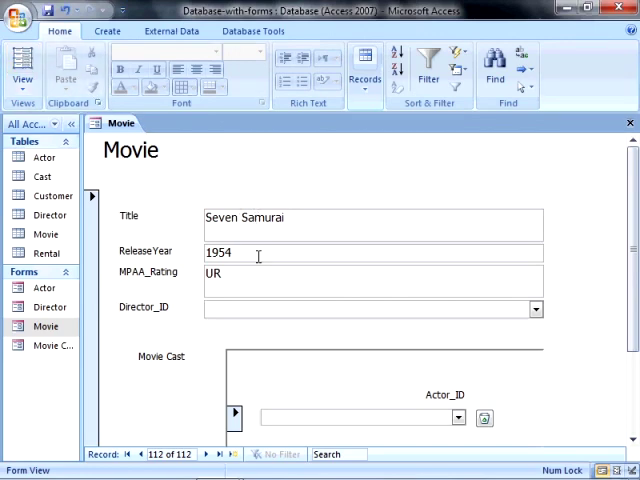
type("Kurosawa,")
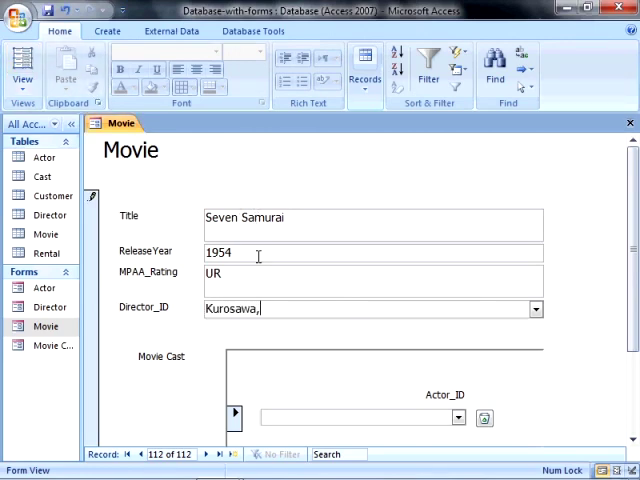
type("ak")
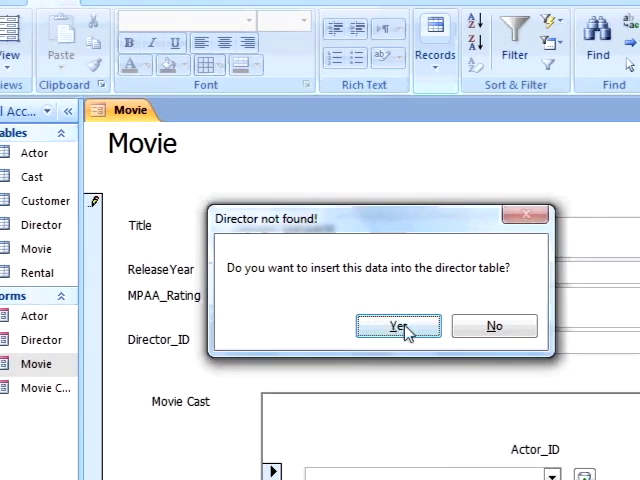
left_click(396, 326)
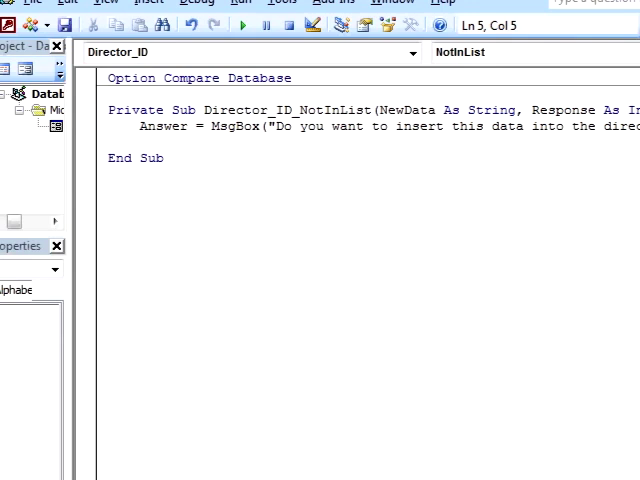
Add If Answer = vbYes Then MsgBox("yes") Else MsgBox("no") End If.
type("if Answer = vbYes Then")
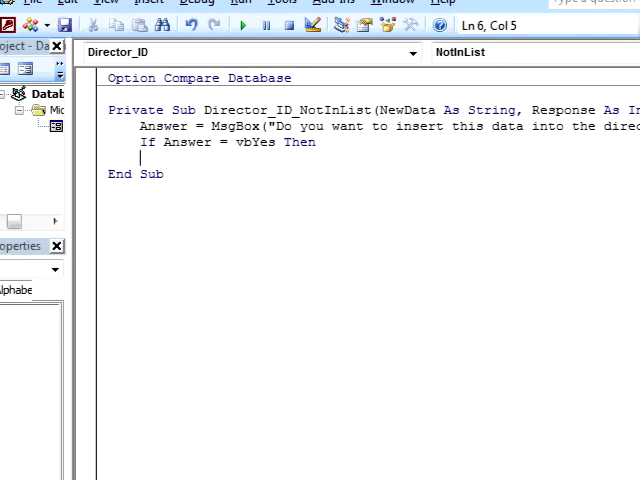
type("else")
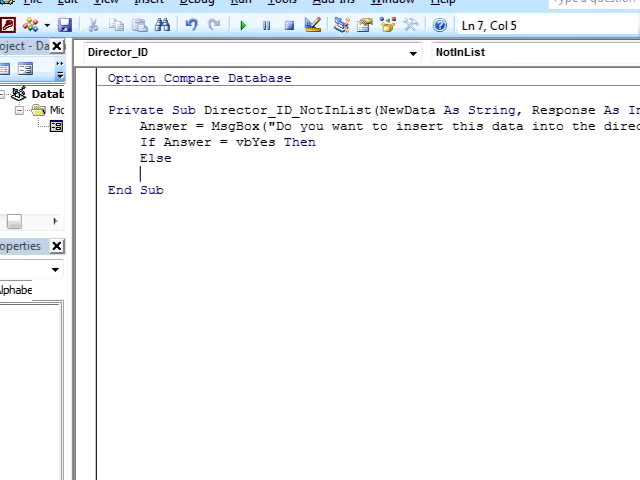
type("En")
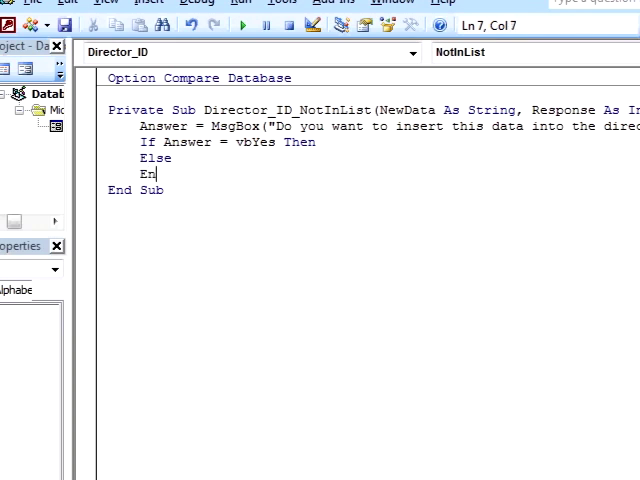
type("d If")
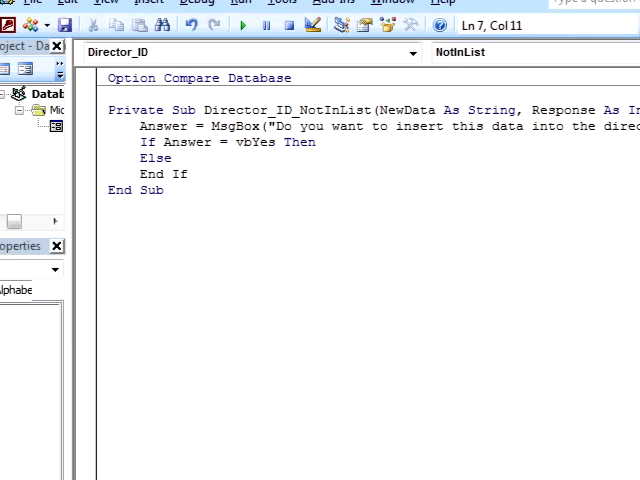
left_click(170, 158)
type("Msgbox (\"n")
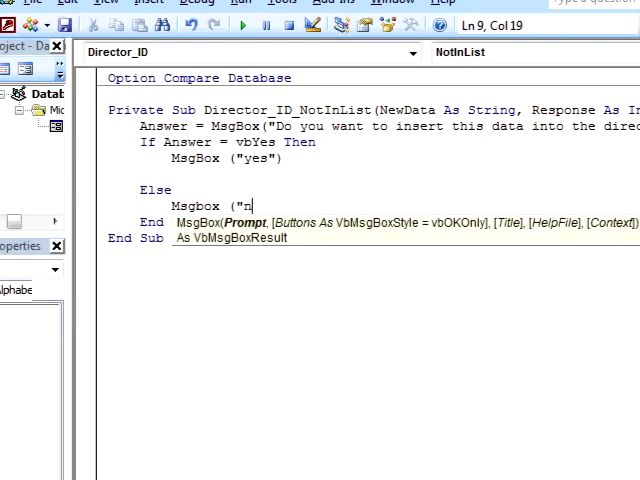
type("o\")")
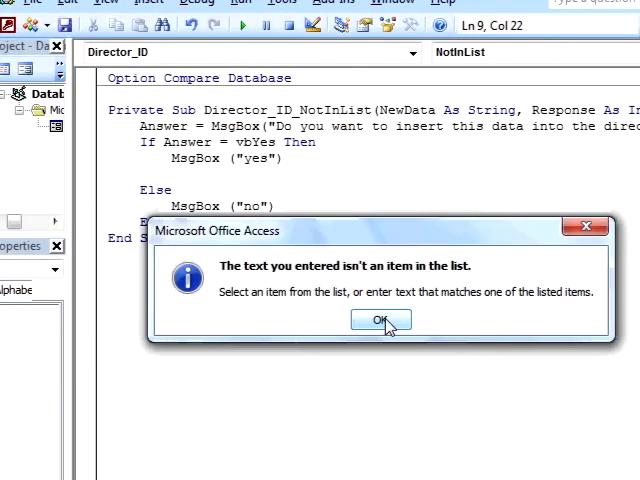
Retest an unlisted director on the Movie form and acknowledge the not-in-list warning.
left_click(380, 320)
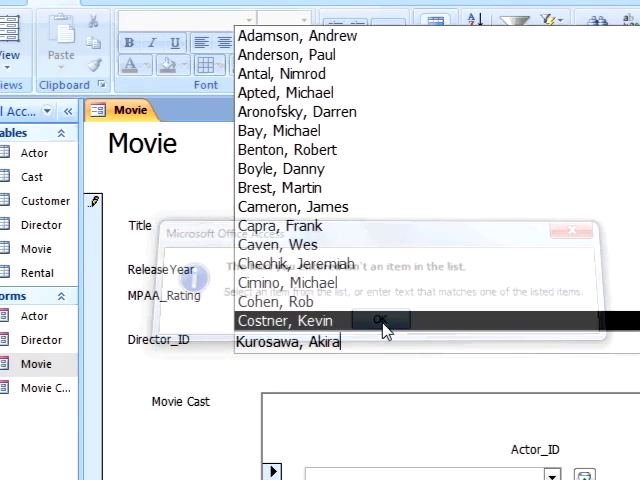
left_click(378, 320)
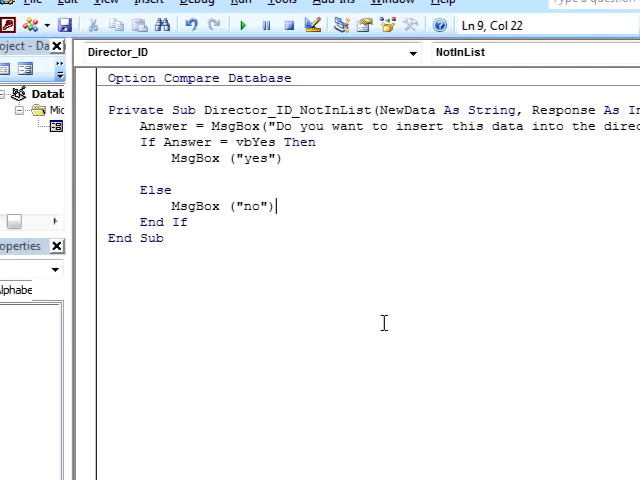
Replace the no branch with Response = acDataErrContinue and show MsgBox(NewData) on Yes.
left_click(170, 190)
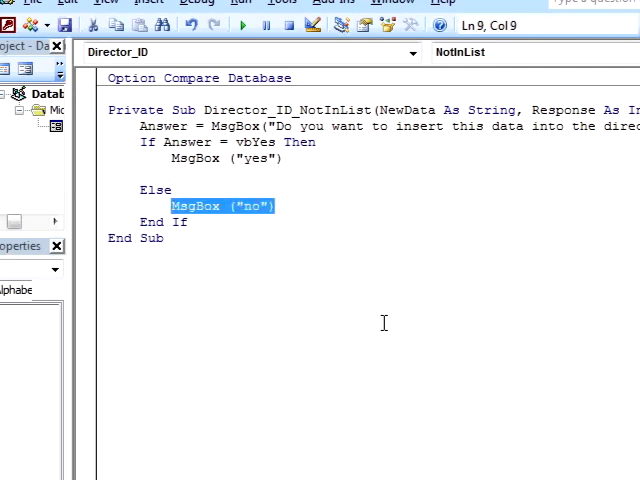
key("Delete")
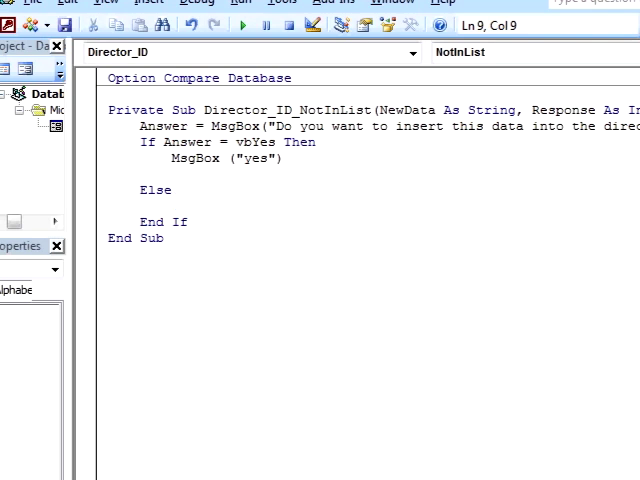
type("Response")
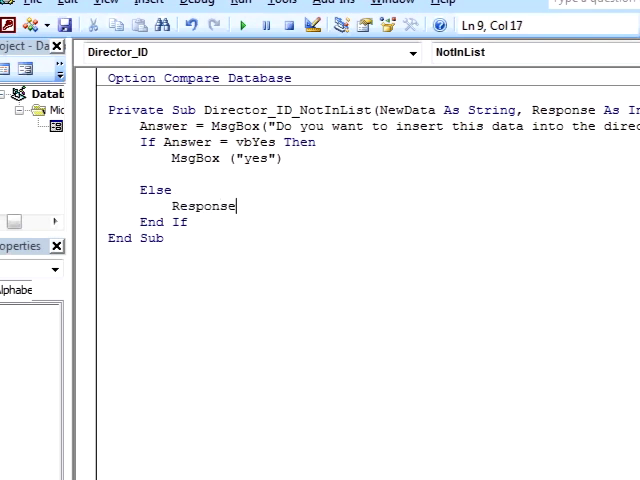
type("= ac")
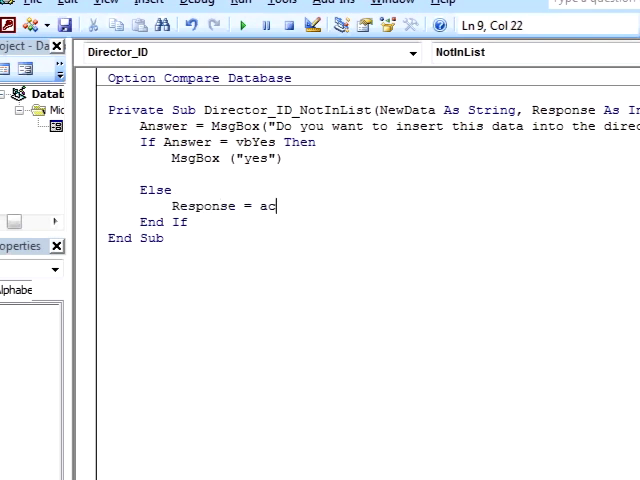
type("DataErrC")
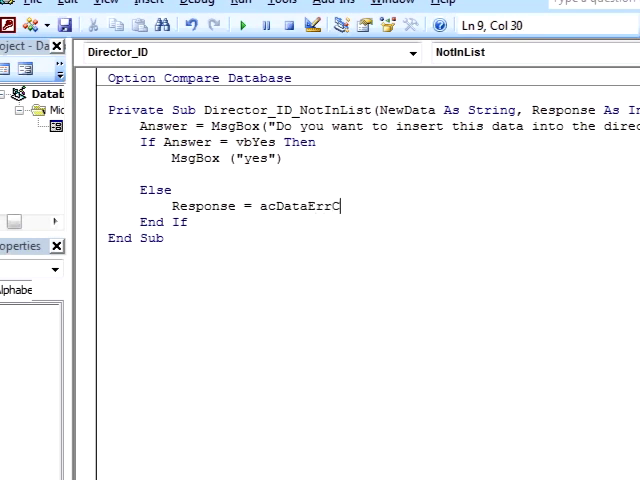
type("ontinue")
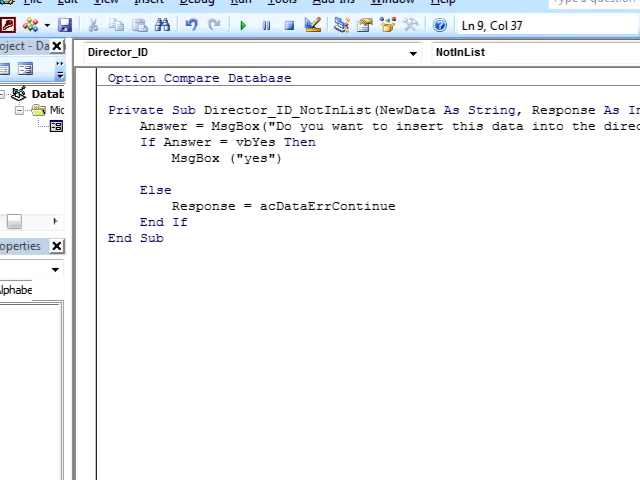
mouse_move(66, 24)
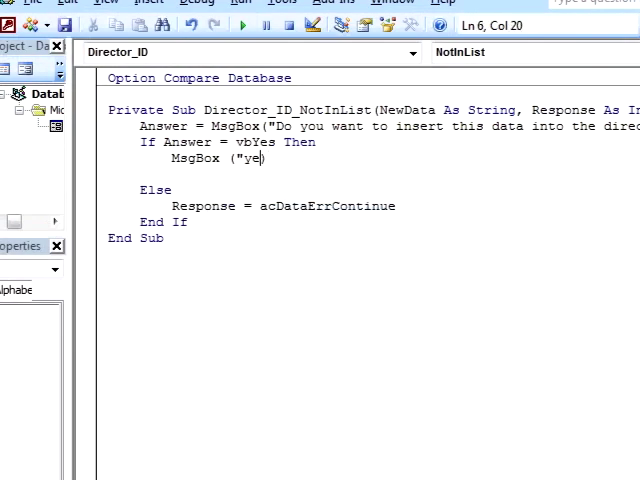
type("NewD")
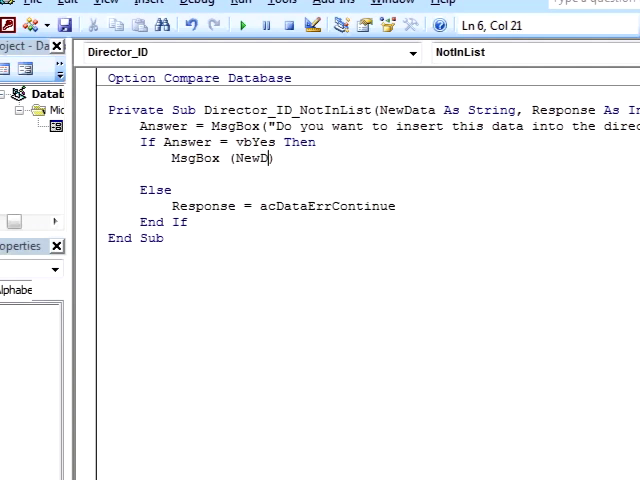
type("ata")
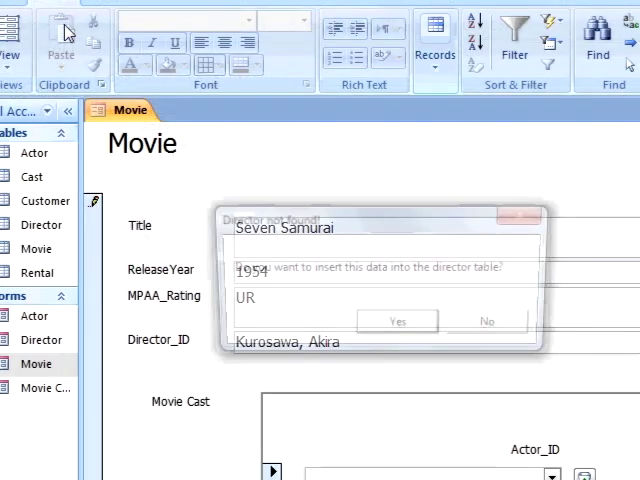
mouse_move(376, 324)
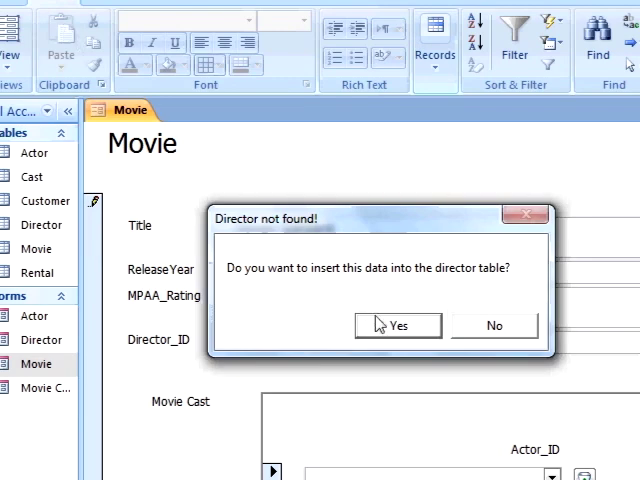
Concatenate NewData into the insert question and test Kurosawa, Akira, answering Yes.
left_click(396, 324)
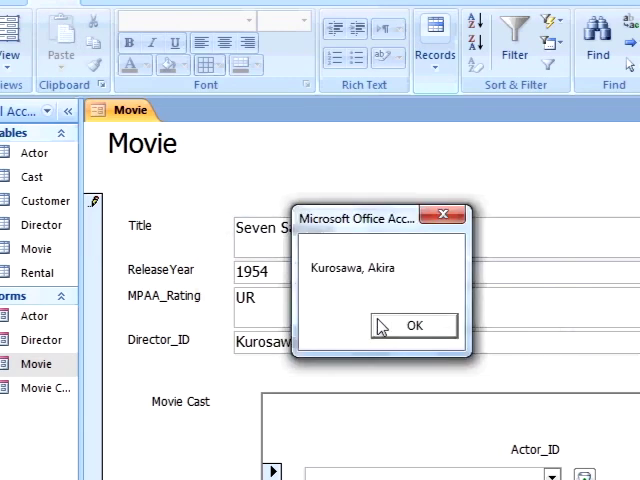
left_click(412, 324)
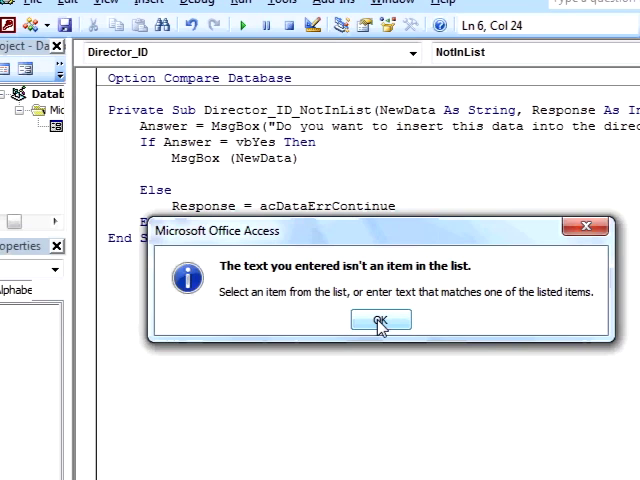
left_click(380, 320)
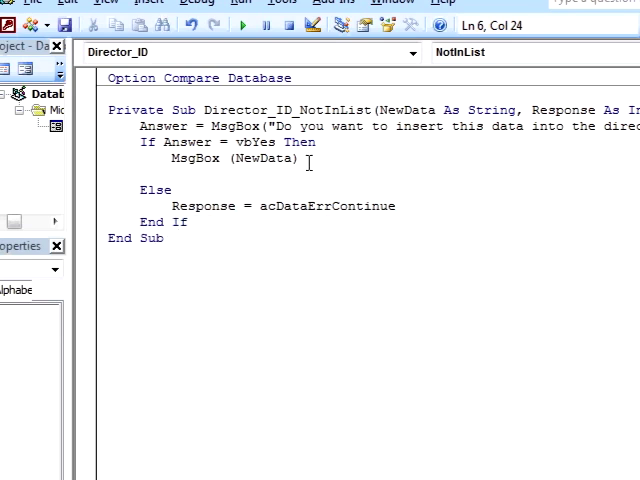
mouse_move(456, 126)
type("\"")
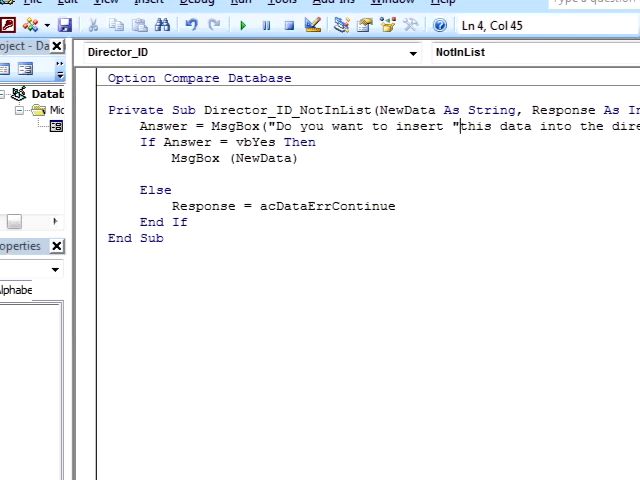
type("& NewData & \"")
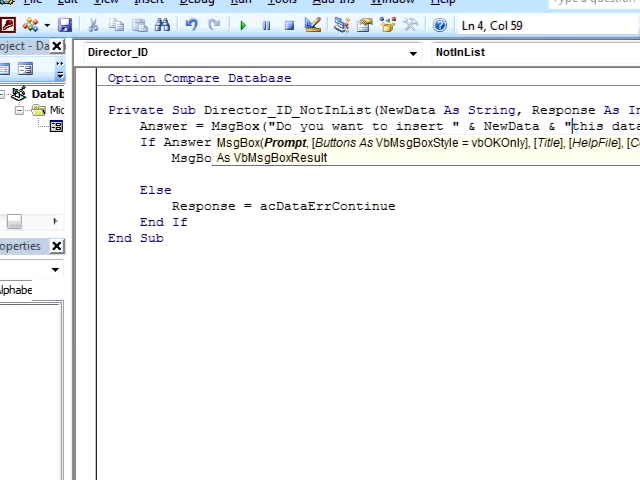
type("into the")
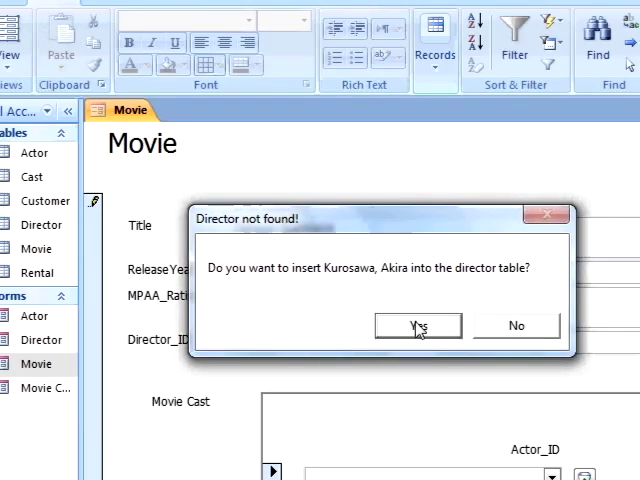
left_click(416, 324)
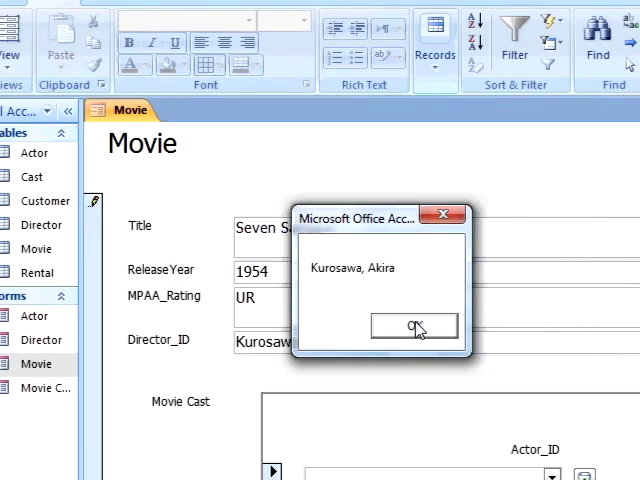
left_click(412, 326)
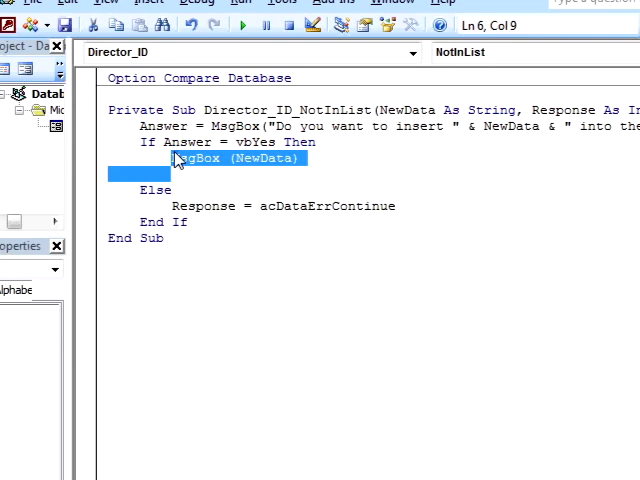
Replace the Yes-branch MsgBox with NameArray = Split(NewData, ", ").
type("NameAr")
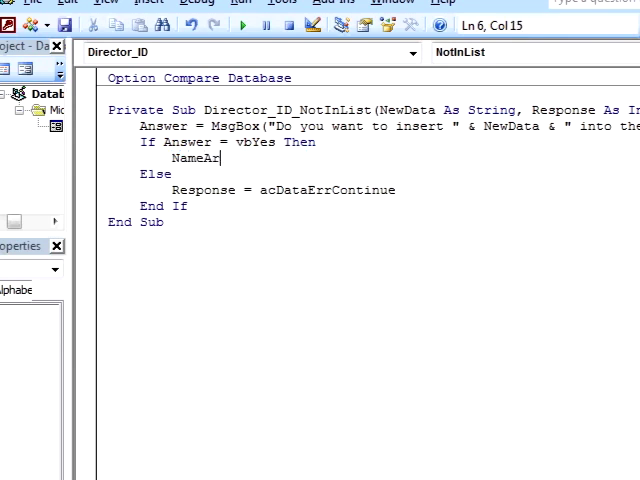
type("ray =")
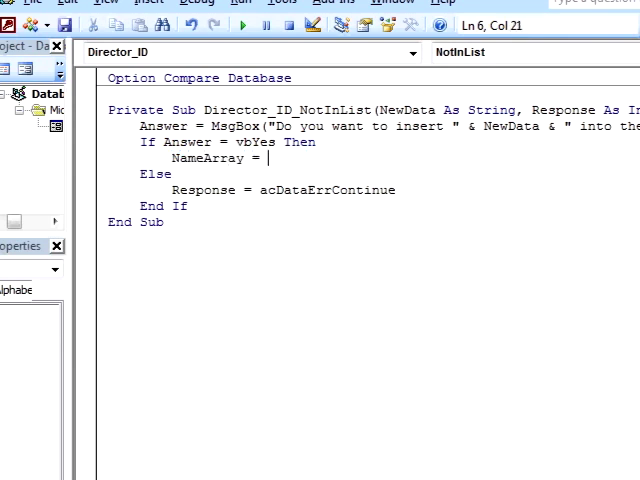
type("Split")
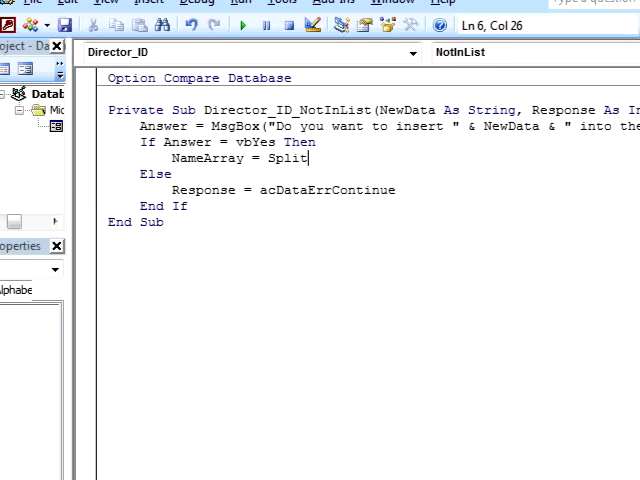
type("(")
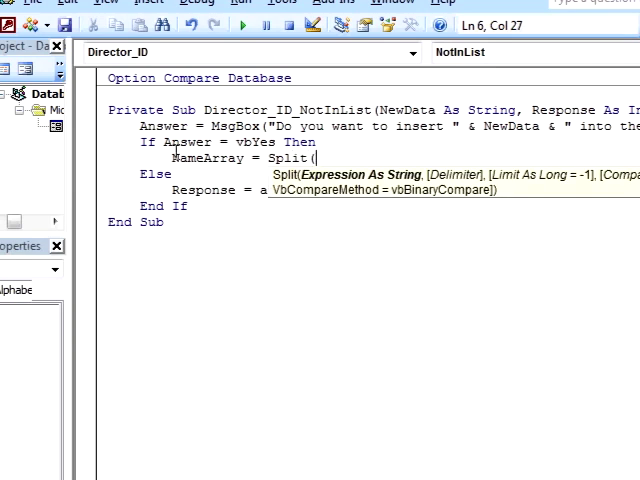
type("NewData,")
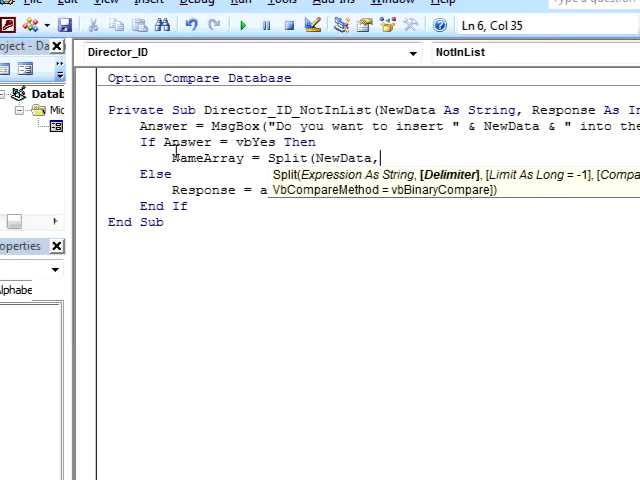
type("\", \"")
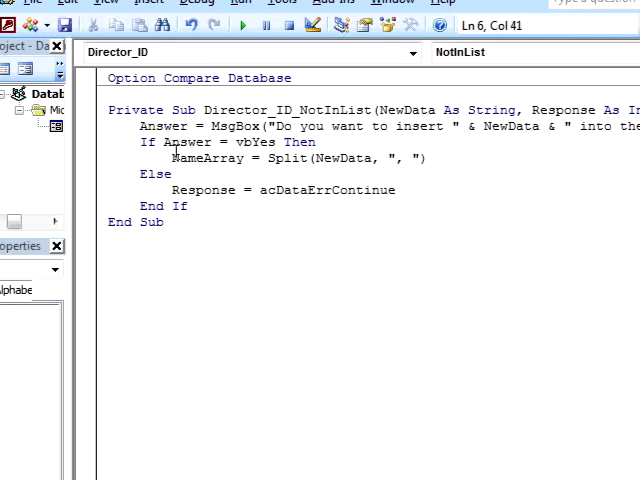
key("Return")
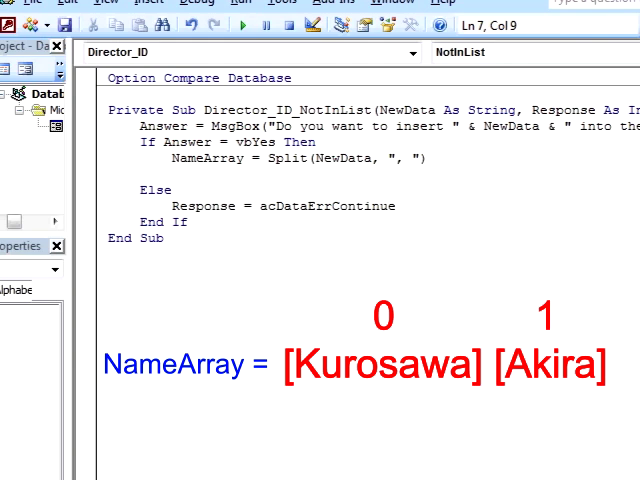
Assign FirstName = NameArray(1) and LastName = NameArray(0) in the NotInList code.
type("FirstName =")
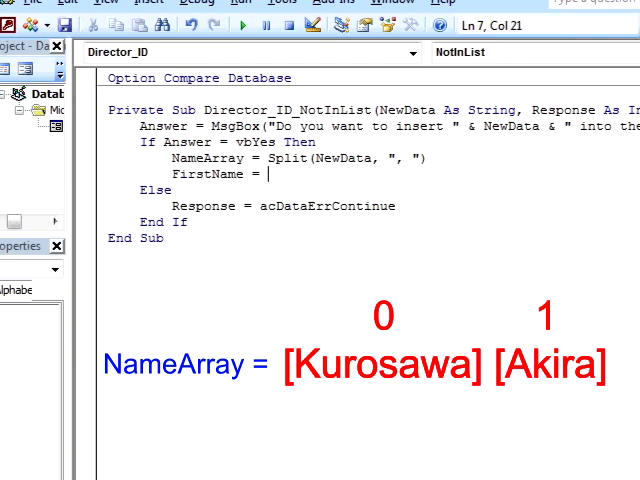
type("N")
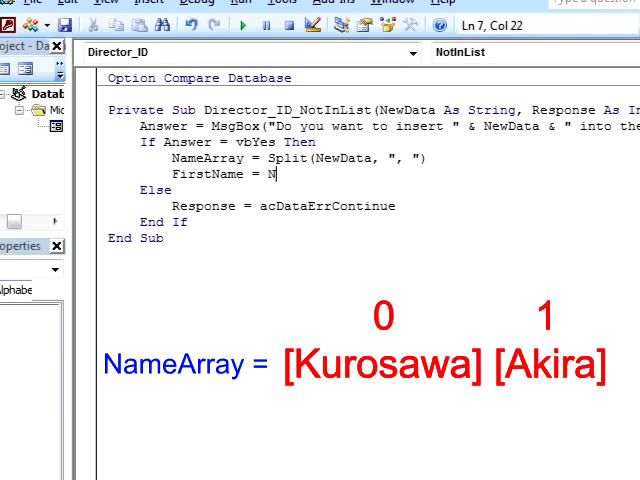
type("ameArray(")
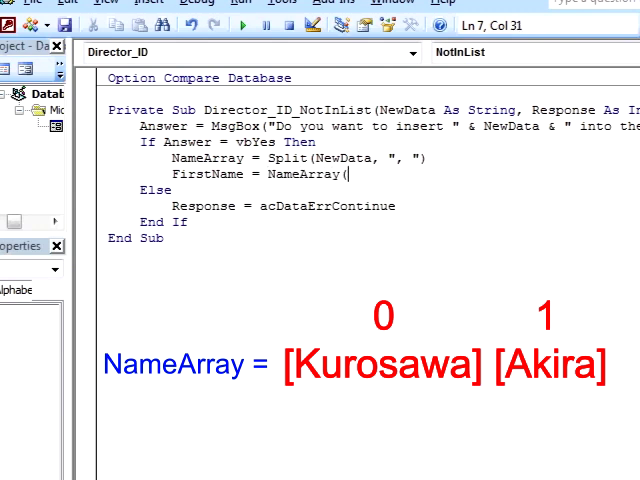
type("1)")
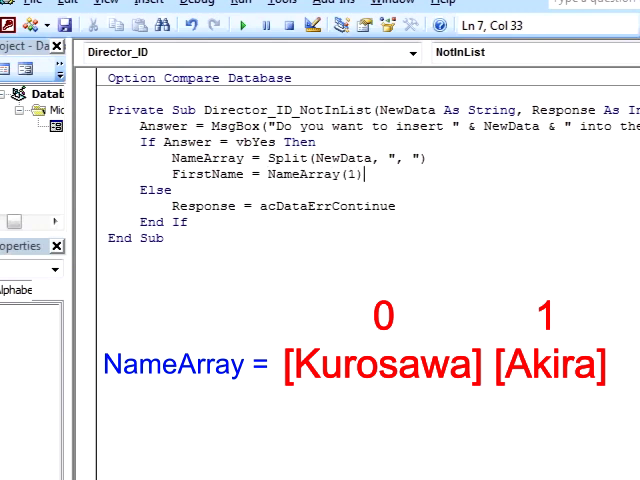
type("LastName = N")
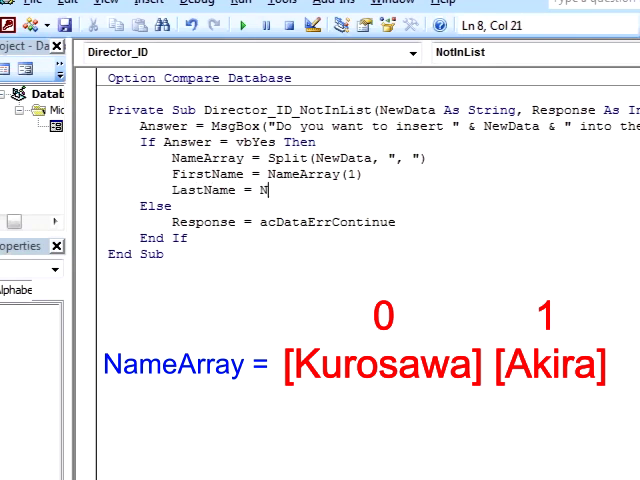
type("ameArray(")
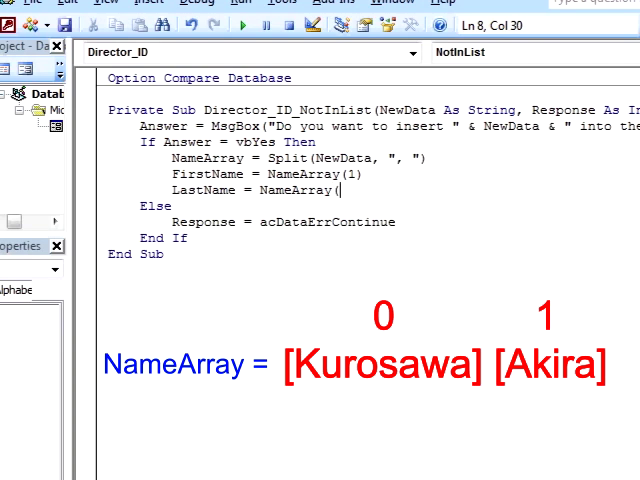
type("0)")
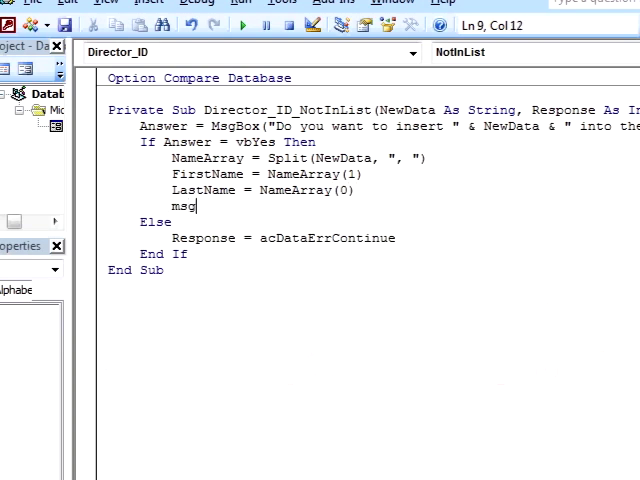
Add MsgBox (LastName) and MsgBox (FirstName) lines to show both parts.
type("box (LastName")
type("msgbox")
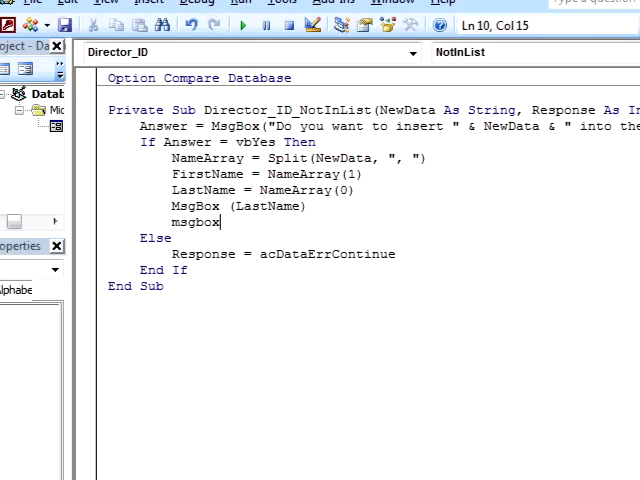
type("(FirstName)")
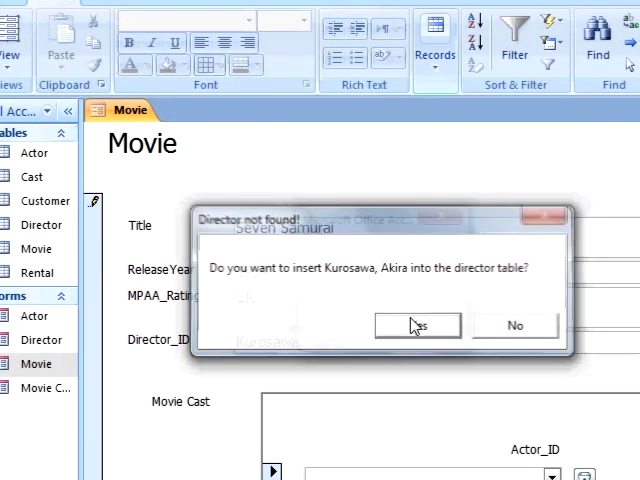
Answer Yes to inserting the director, dismiss the error, and start an SQLStmt = line.
left_click(416, 324)
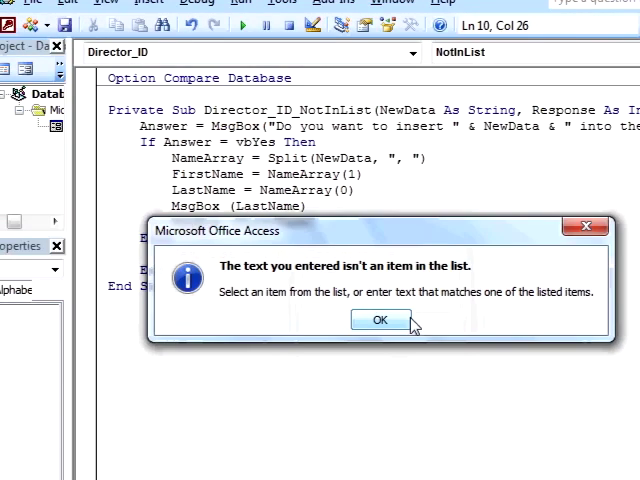
left_click(380, 320)
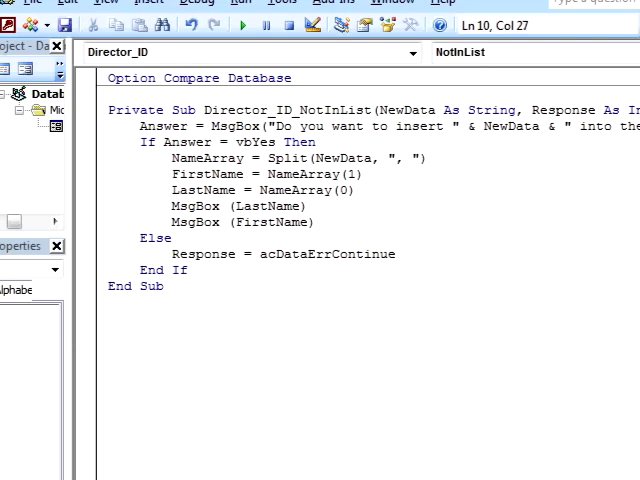
type("SQLStmt =")
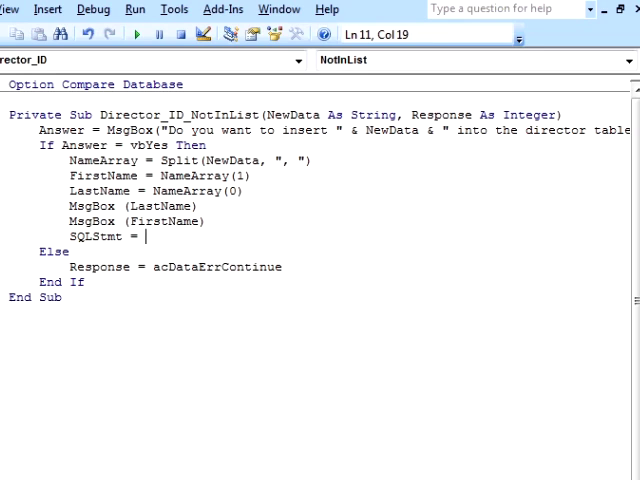
Write SQLStmt as an Insert into director(lastname, firstname) values ('Corman', 'Roger').
type("\"Insert into")
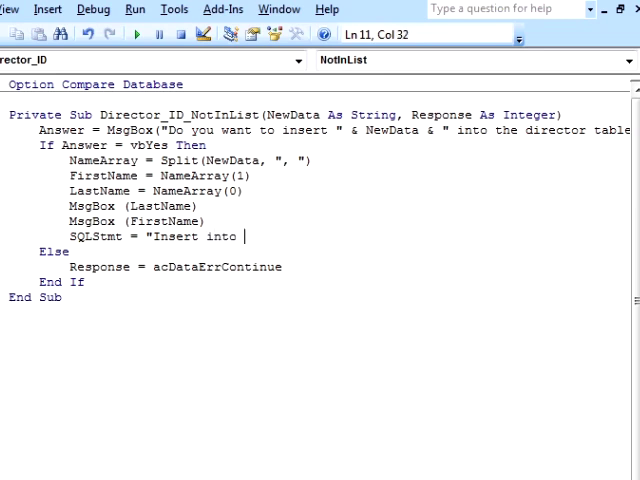
type("director(")
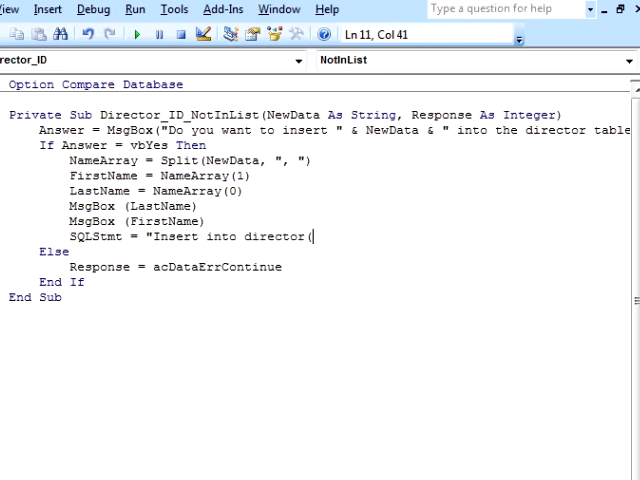
type("director1a")
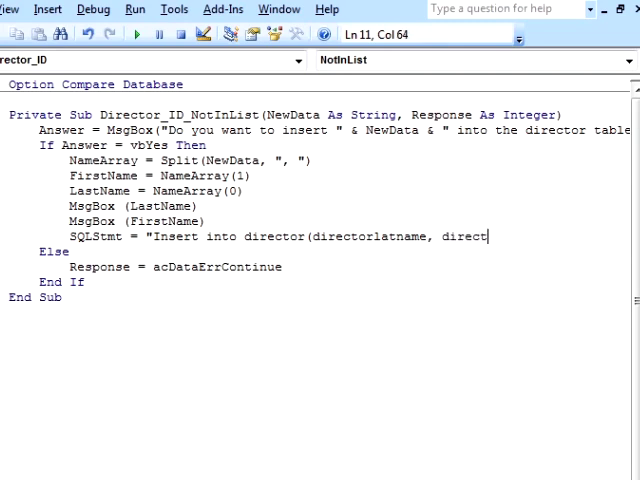
type("orfirstname")
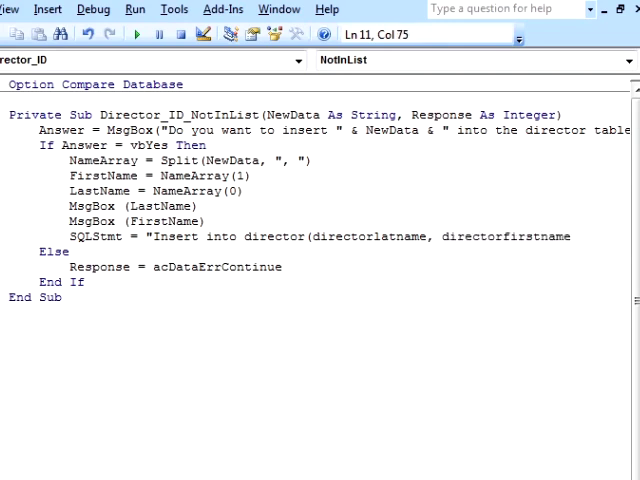
type(") values (")
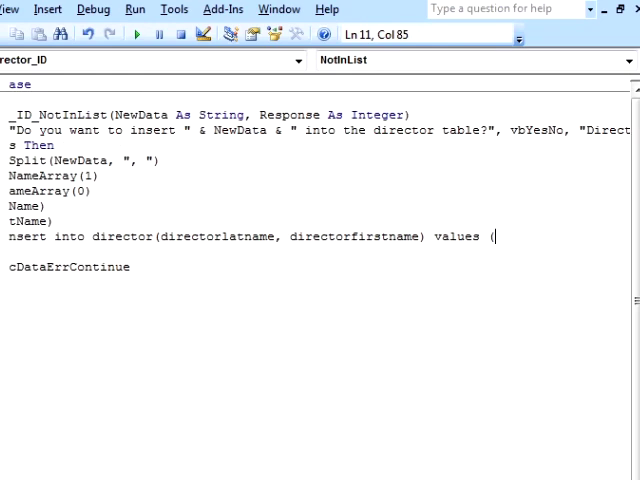
type("'Corn")
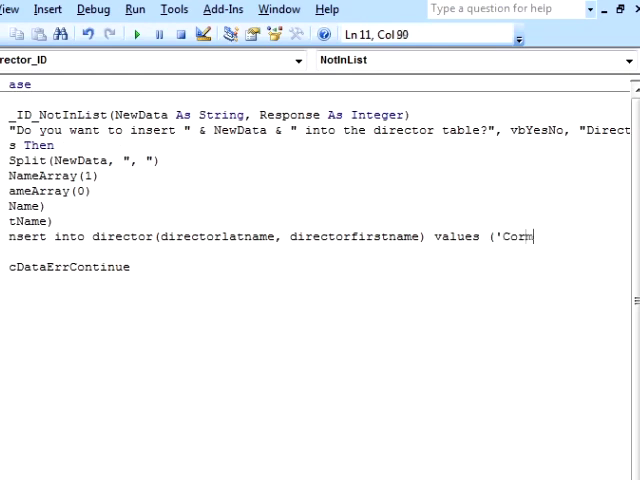
type("an',")
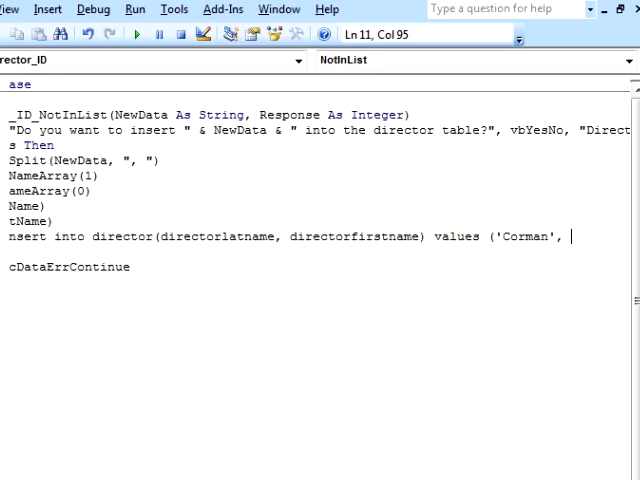
type("'Roger'")
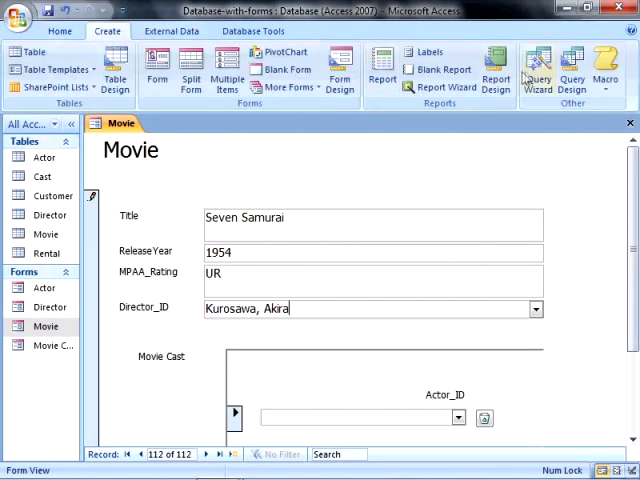
Create a new query in SQL View with the Insert into director ... ('Corman', 'Roger') statement.
left_click(538, 76)
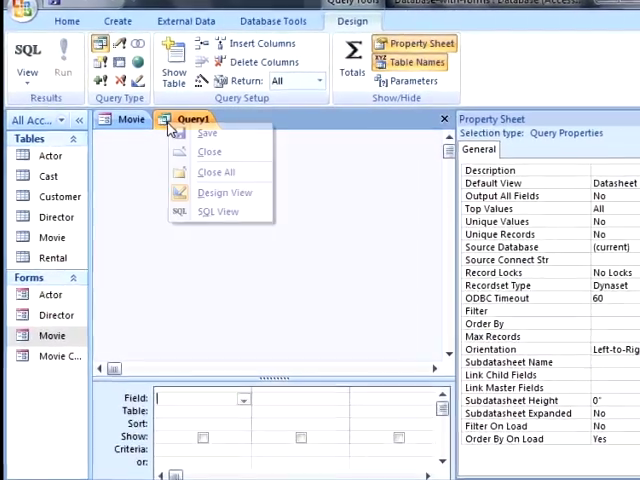
left_click(216, 212)
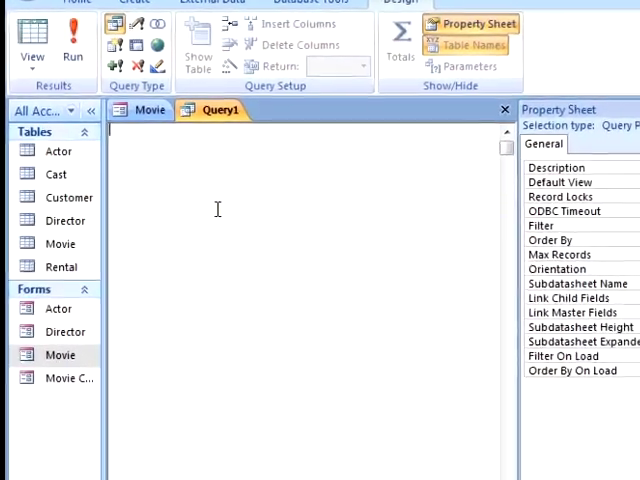
type("Insert into director(directorlatname, directorfirstname) values ('Corman', 'Roger')")
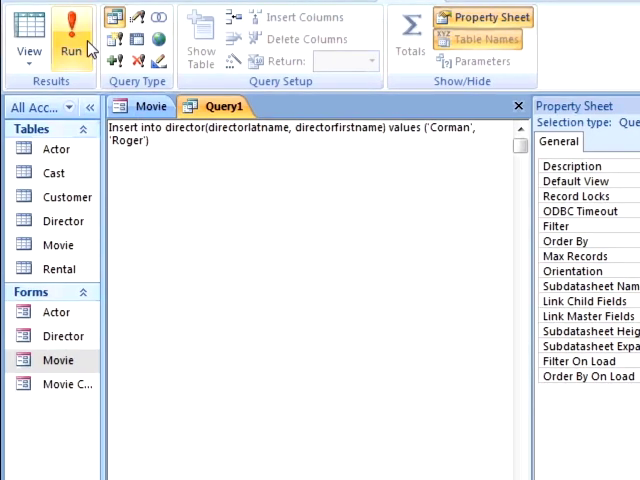
Run the insert, dismiss the unknown field error, and confirm appending one row.
left_click(72, 38)
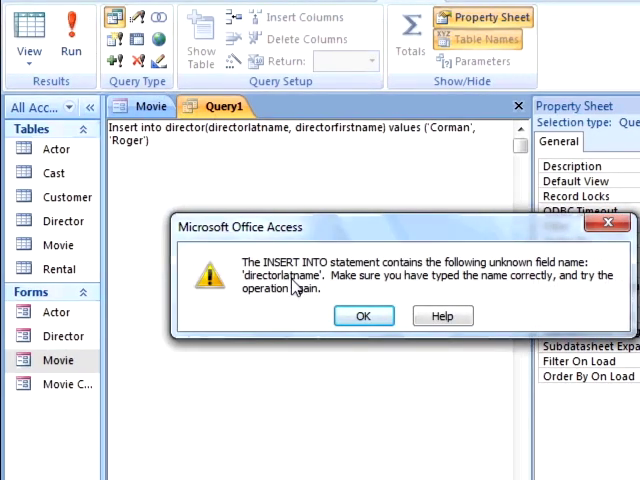
left_click(364, 316)
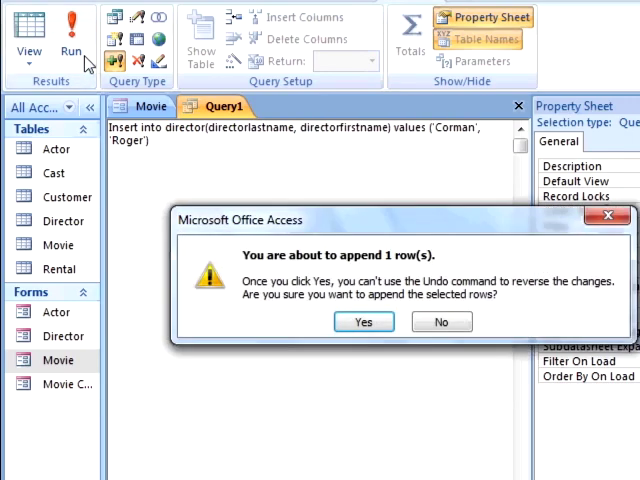
left_click(364, 320)
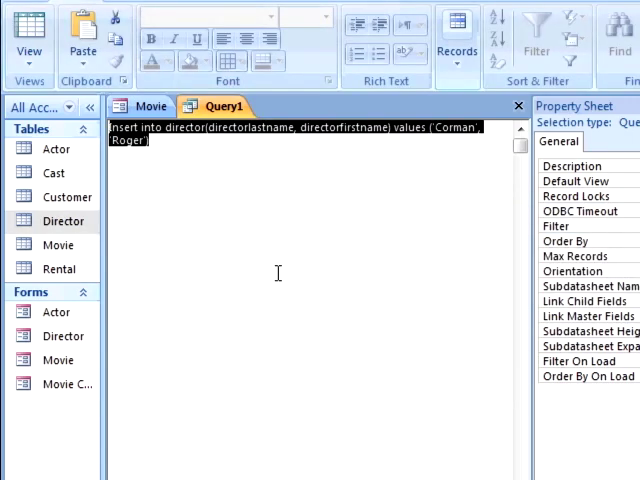
mouse_move(252, 156)
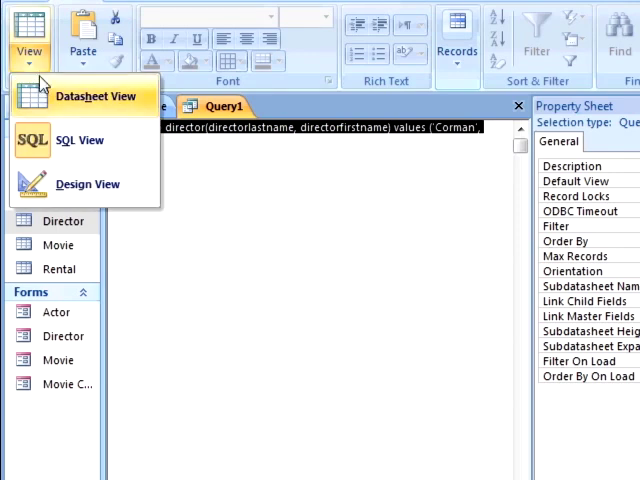
mouse_move(88, 184)
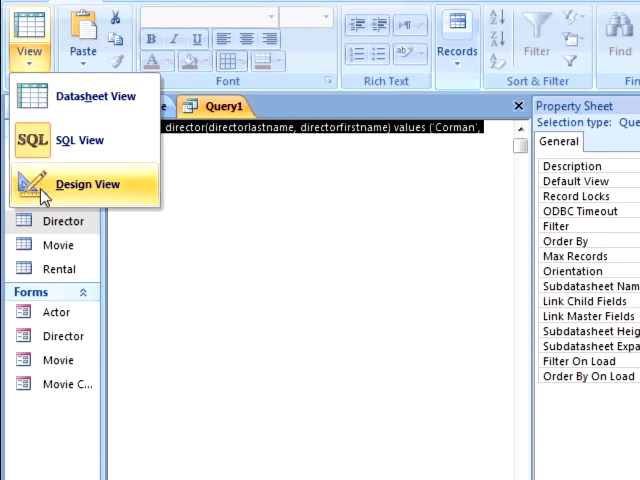
Review the query in Design View and SQL View, then close Query1 without saving.
left_click(88, 184)
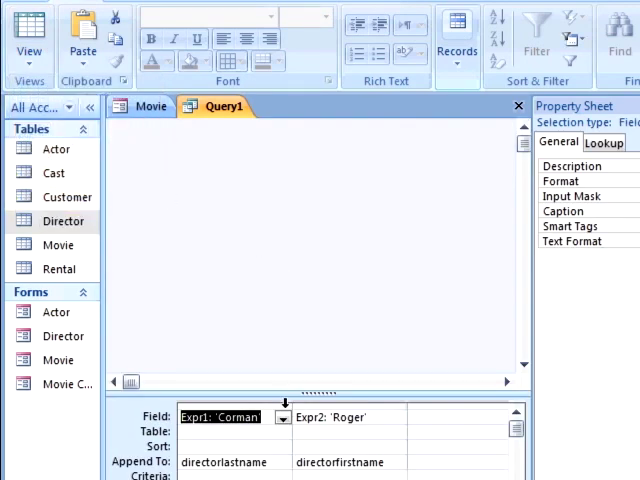
right_click(216, 106)
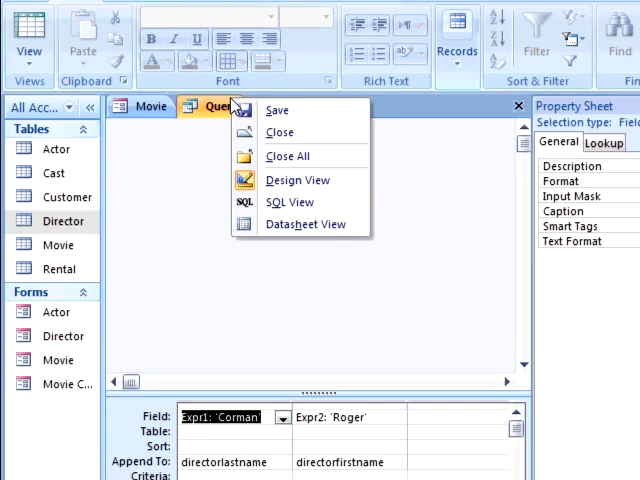
left_click(290, 202)
type("Insert into director(directorlatname, directorfirstname) values ('Corman', 'Roger')")
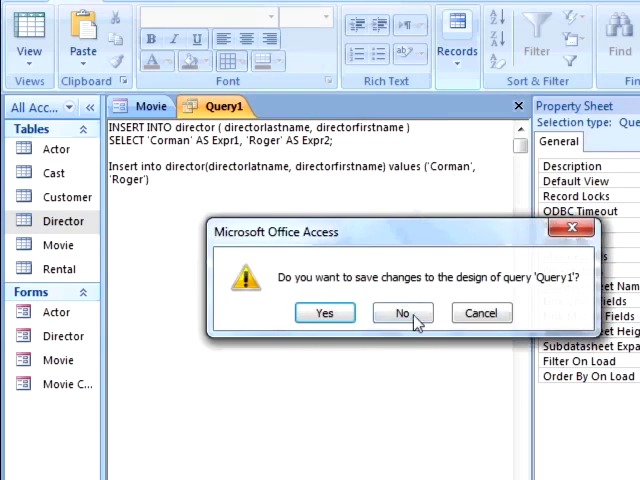
left_click(400, 312)
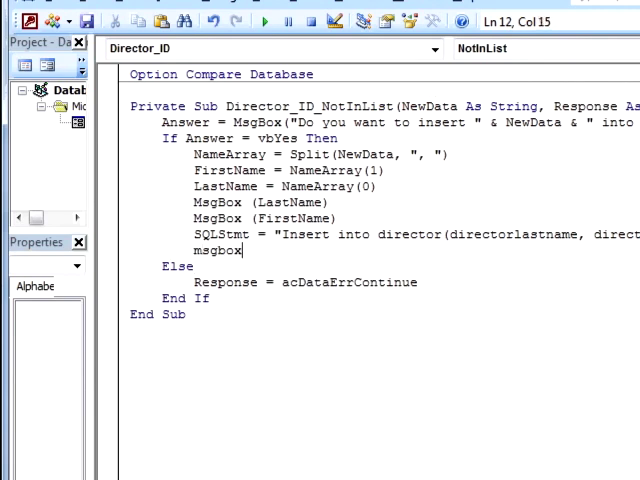
Add MsgBox (SQLStmt) and concatenate " & LastName & " and FirstName into the values clause.
type("(SQLStmt)")
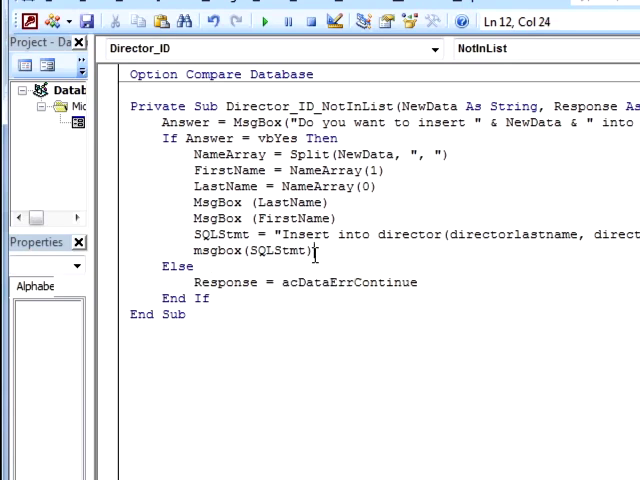
mouse_move(178, 188)
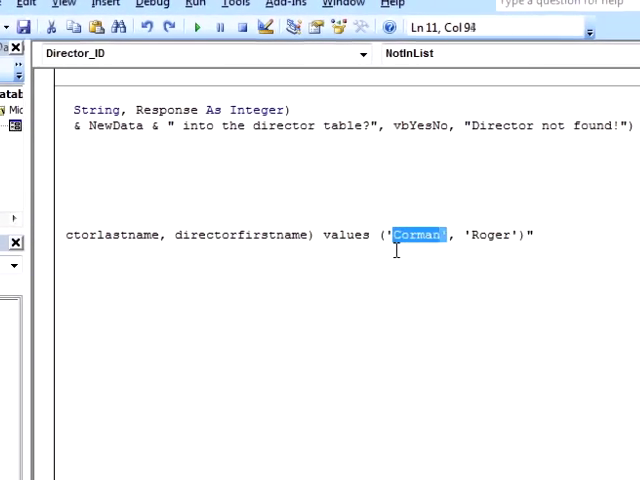
type("'\" & & \"")
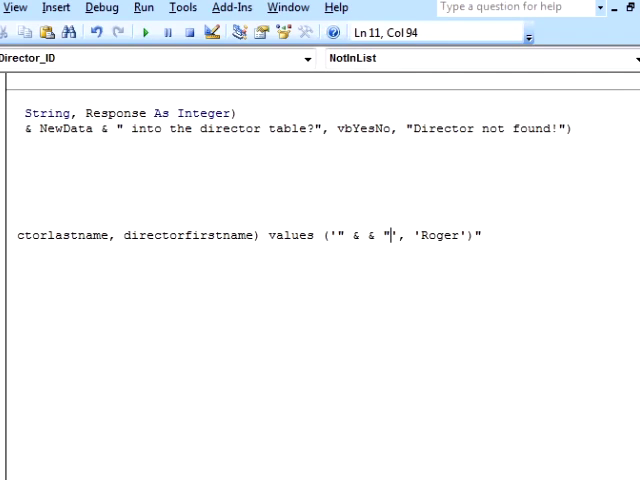
type("LastName")
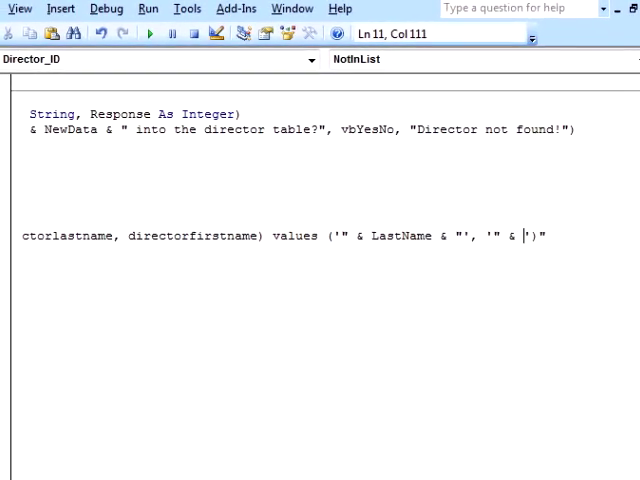
type("Fi")
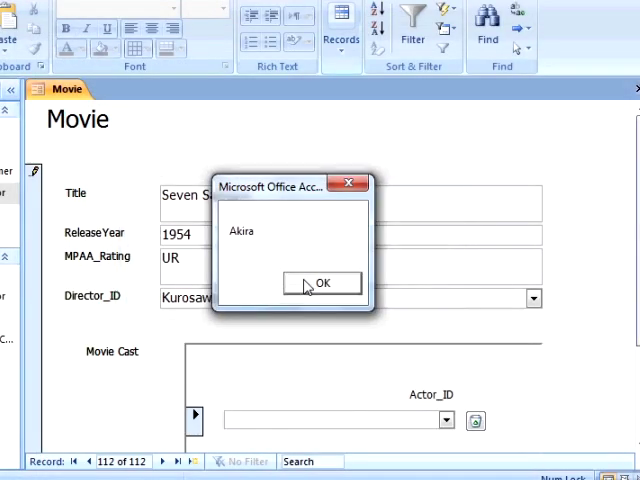
Dismiss the Akira message, the generated insert statement message and the not-in-list warning.
left_click(322, 284)
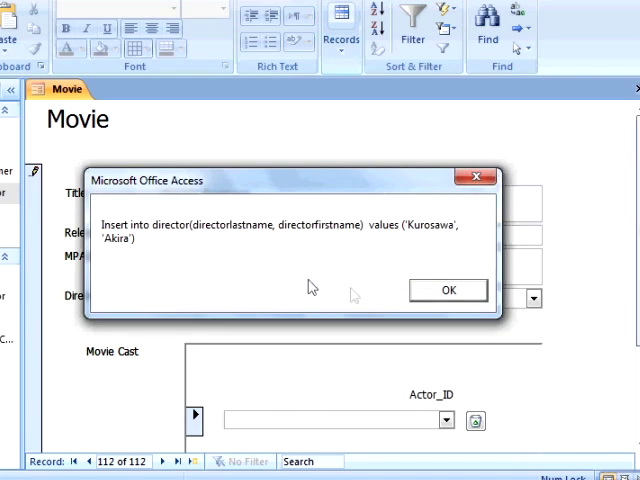
mouse_move(436, 310)
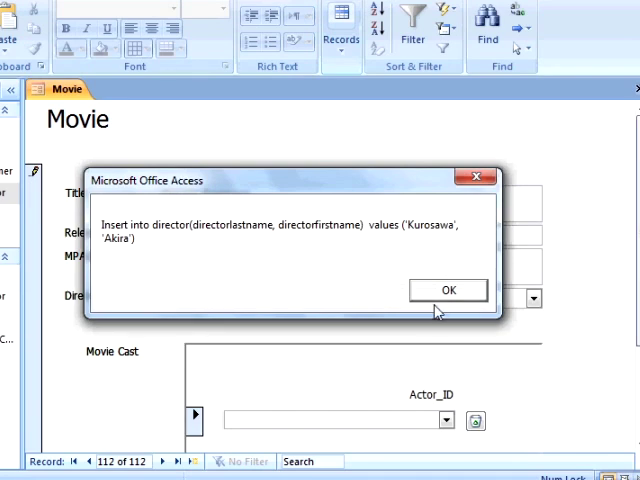
left_click(448, 288)
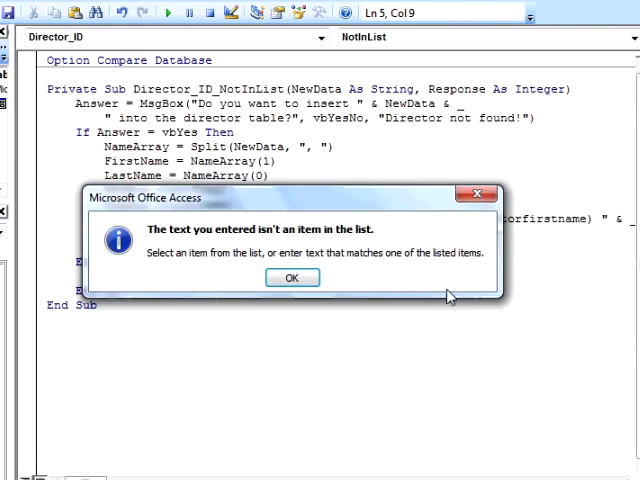
left_click(292, 276)
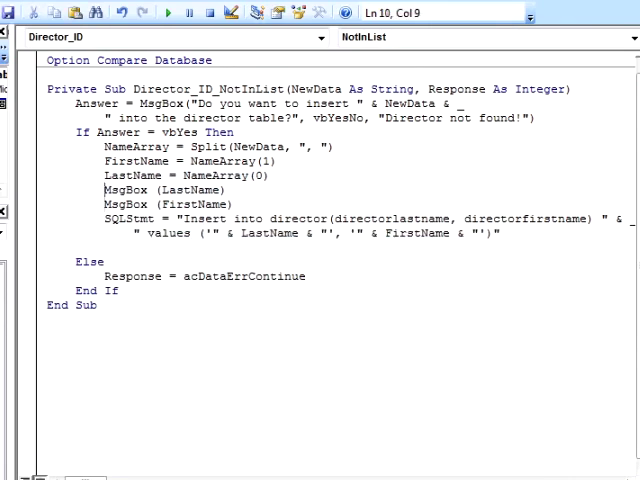
Replace the test MsgBox lines with DoCmd.RunSQL SQLStmt.
key("Delete")
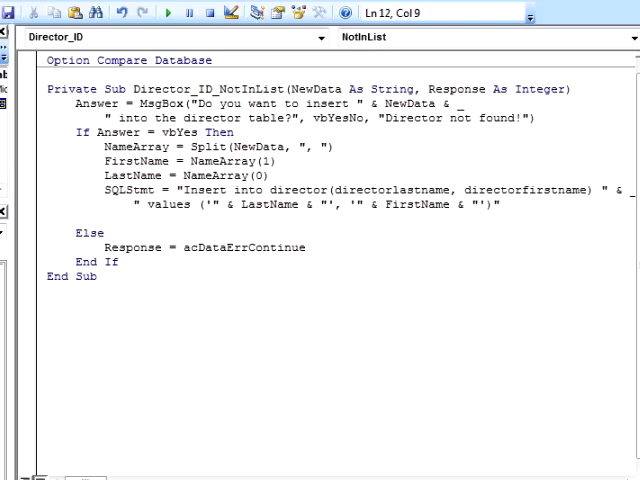
type("DoCmd.RunSQL SQLS")
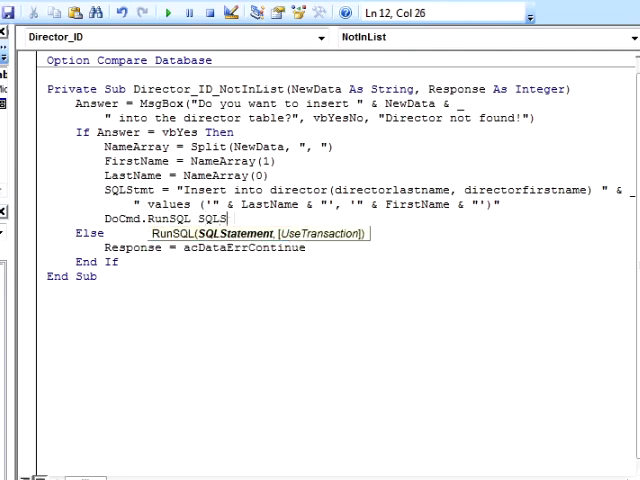
type("tmt")
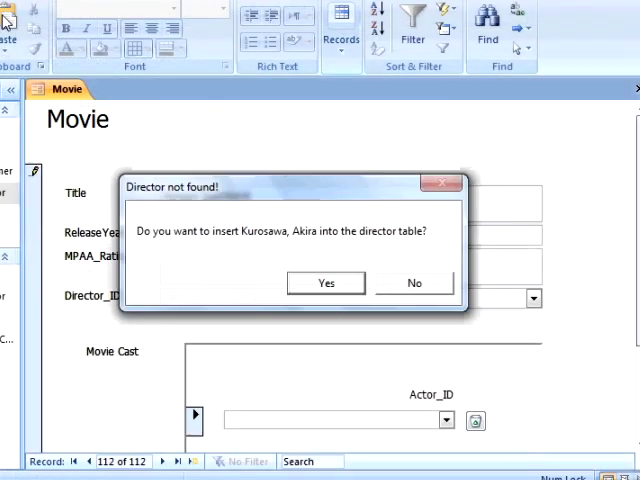
Test adding Kurosawa, Akira on the Movie form, then check and close the Director table.
left_click(324, 282)
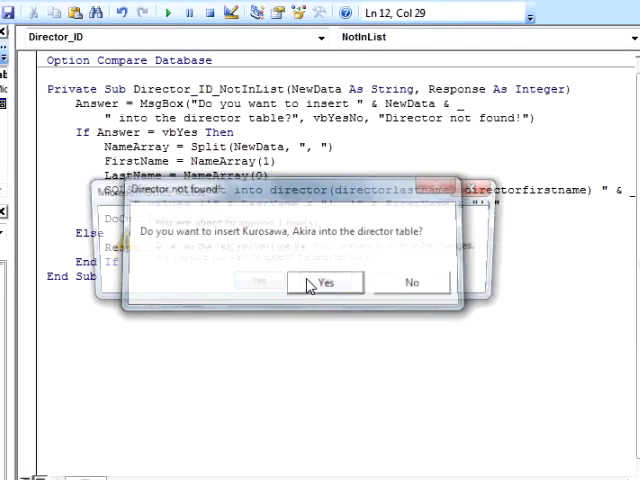
left_click(324, 282)
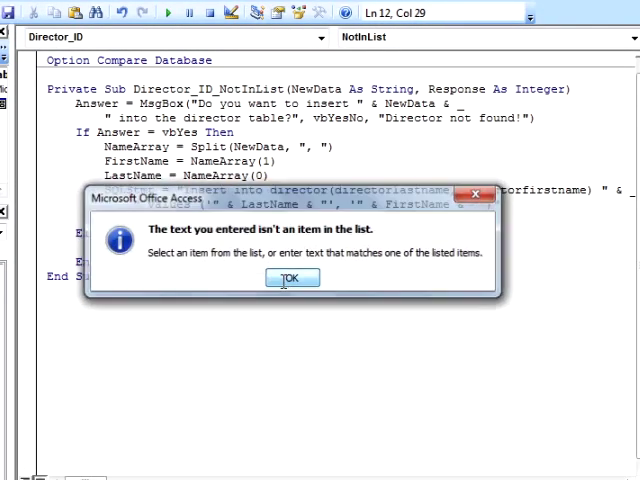
left_click(292, 276)
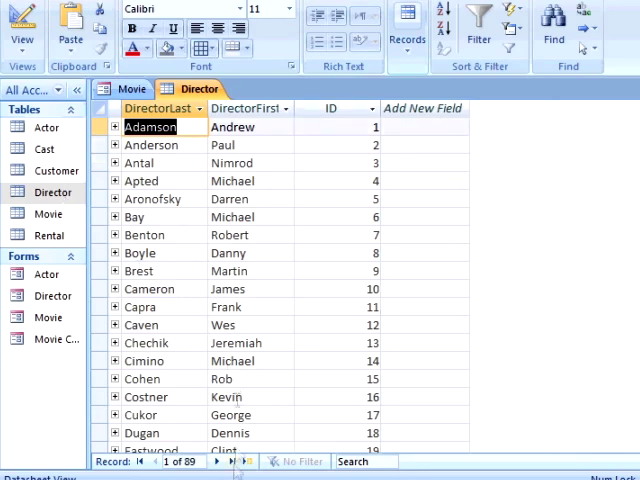
right_click(200, 88)
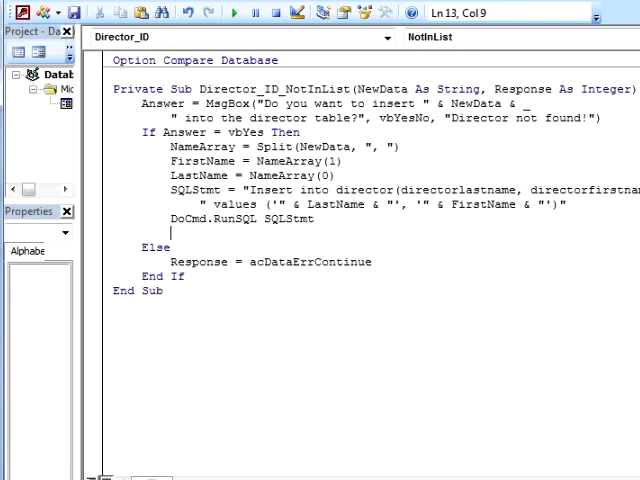
Add Response = acDataErrAdded, then enter single-name Madonna as director, raising run-time error 9.
type("Response")
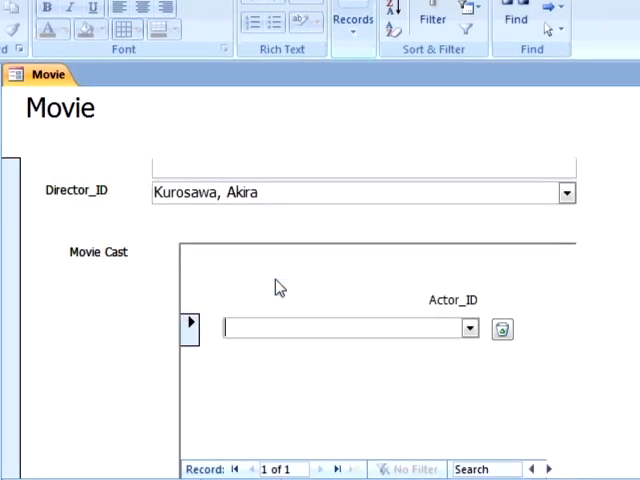
mouse_move(264, 192)
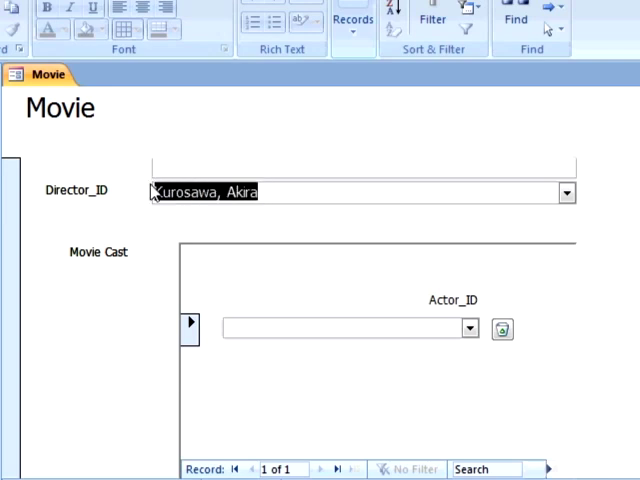
type("Madonn")
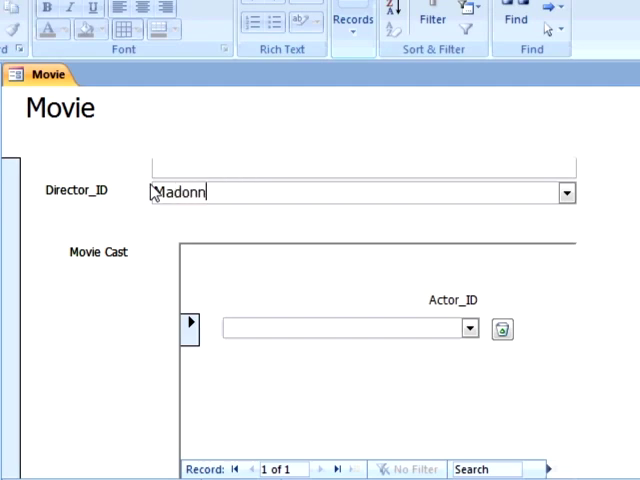
type("a")
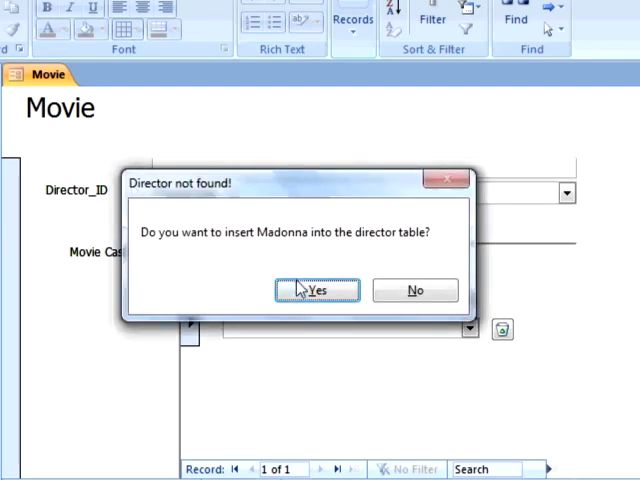
left_click(316, 288)
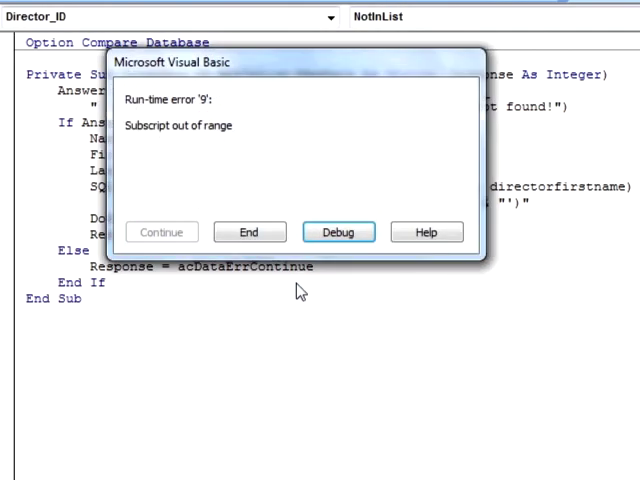
mouse_move(256, 108)
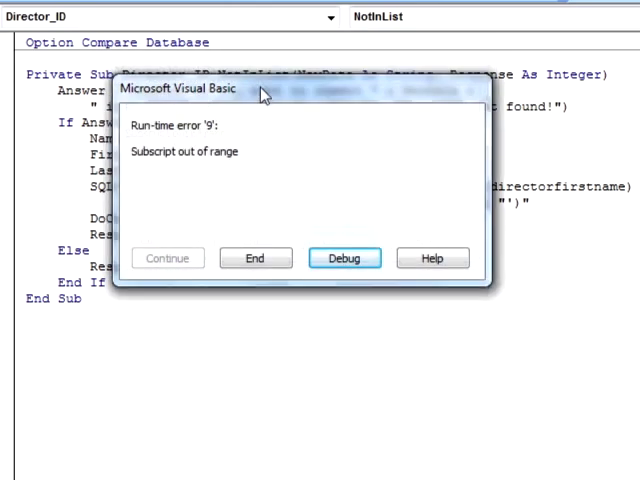
left_click_drag(260, 88, 270, 204)
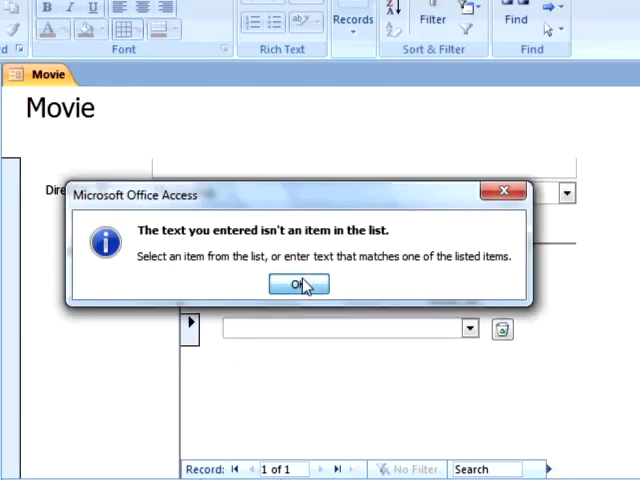
Dismiss the warning and wrap the insert in If UBound(NameArray) = 1 Then.
left_click(298, 284)
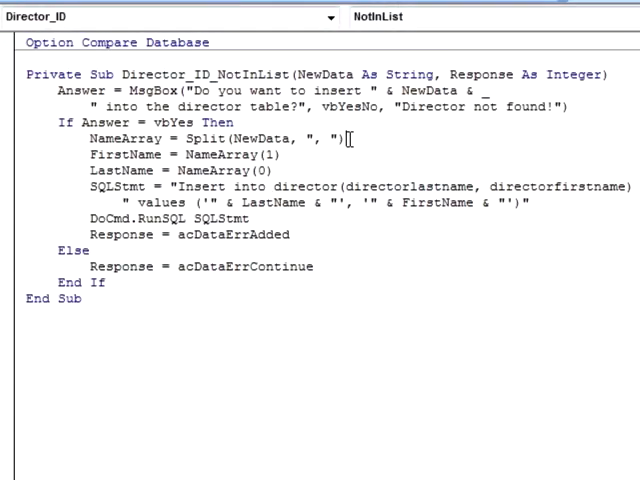
type("If")
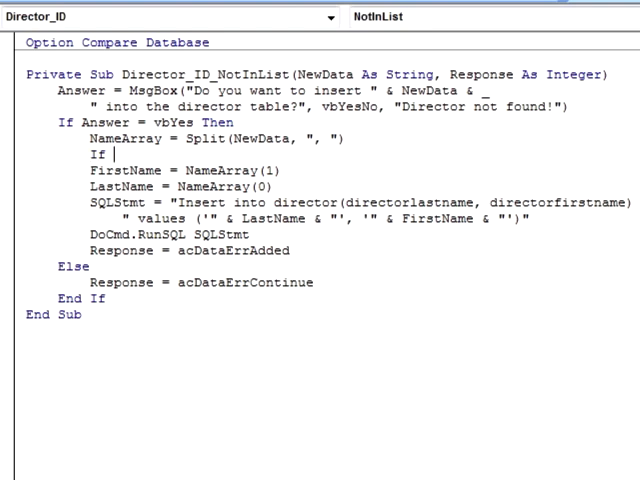
type("ubound(")
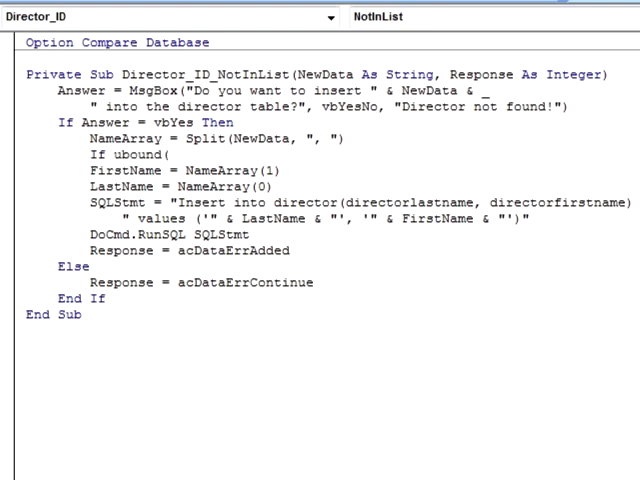
type("NameArray)")
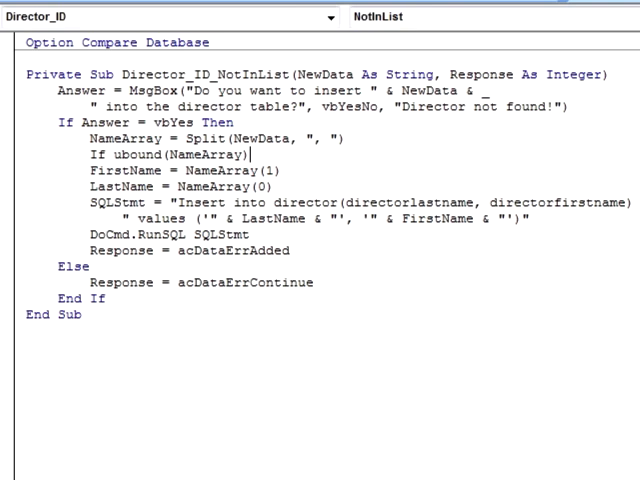
type("= 1 t")
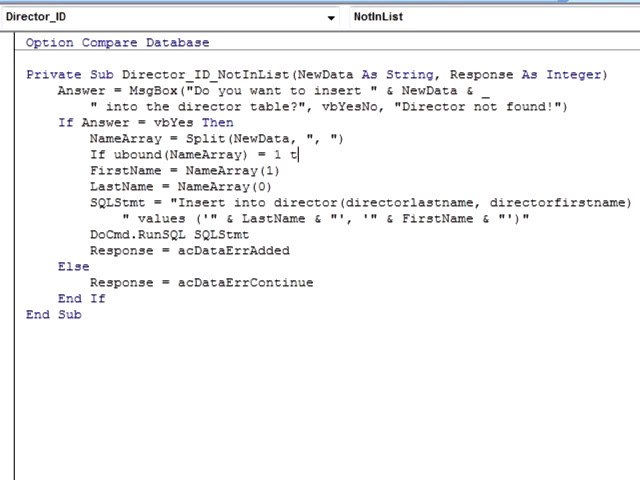
type("hen")
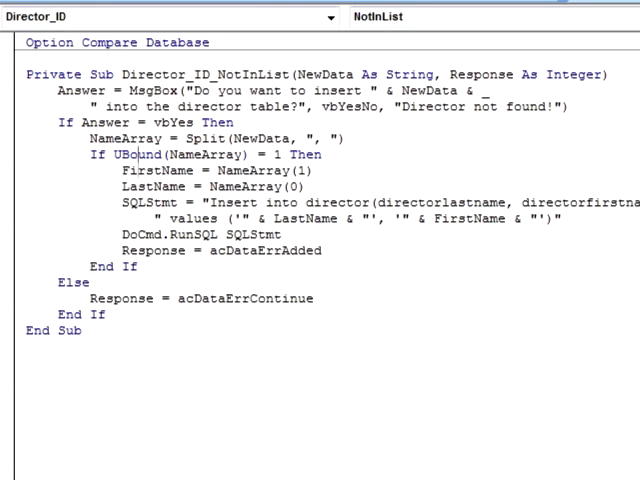
Add If UBound(NameArray) = 0 Then above it to handle single-part names.
key("Return")
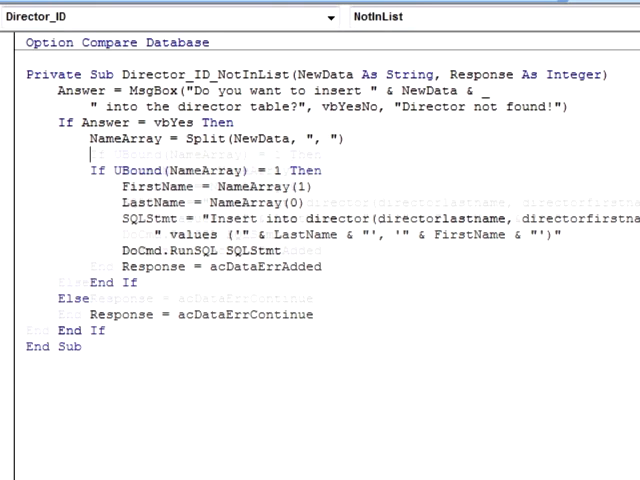
type("If ubound(Name")
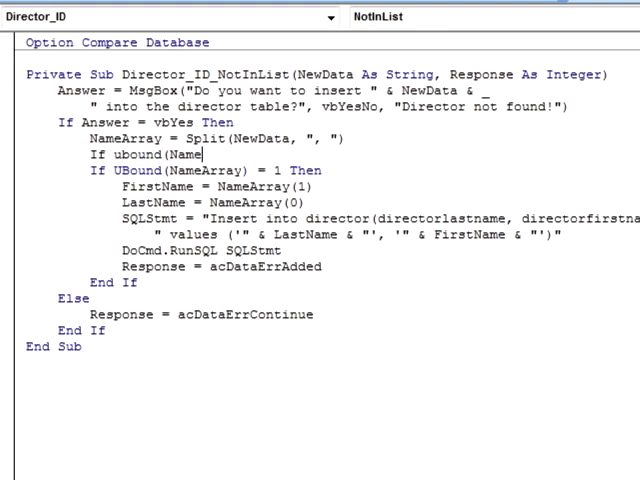
type("Array) = 0 Then")
type("NameArray = Split(NewData & \", \", \" \")")
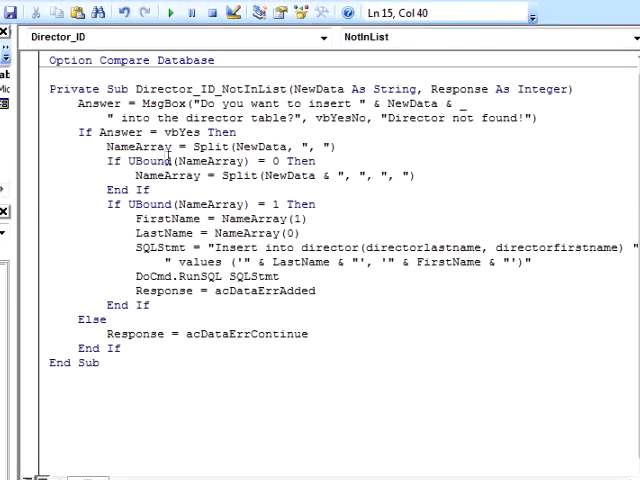
mouse_move(12, 12)
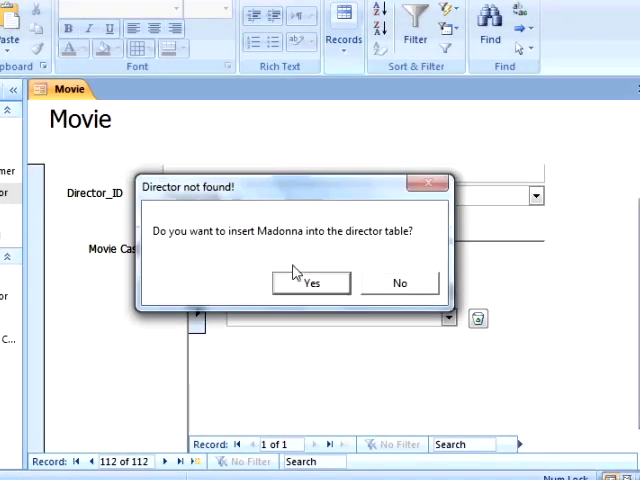
Agree to insert Madonna into the director table and confirm appending the row.
left_click(312, 282)
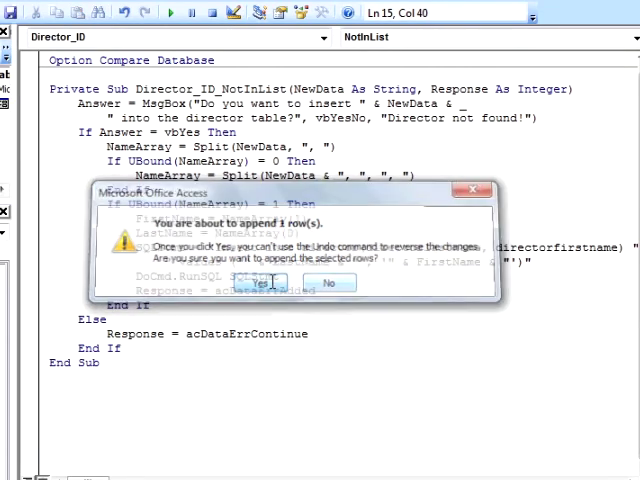
left_click(264, 282)
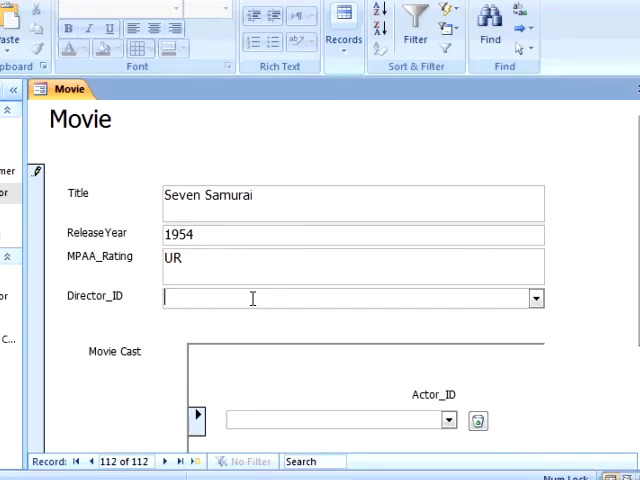
Enter director 'Downey, Robert, Jr' and dismiss the not-in-list error.
type("Downey,")
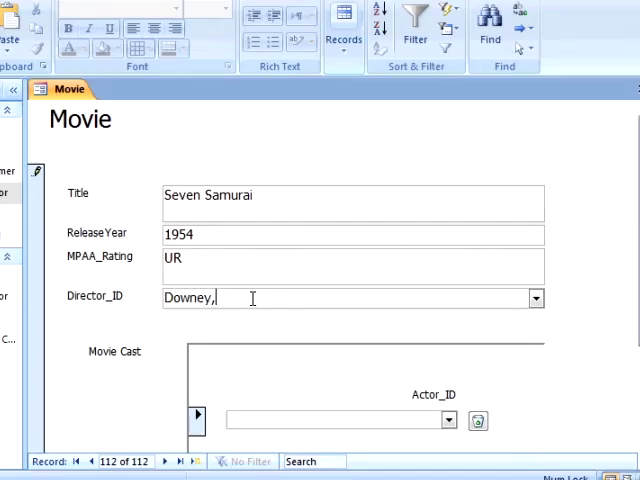
type("Robert, Jr.")
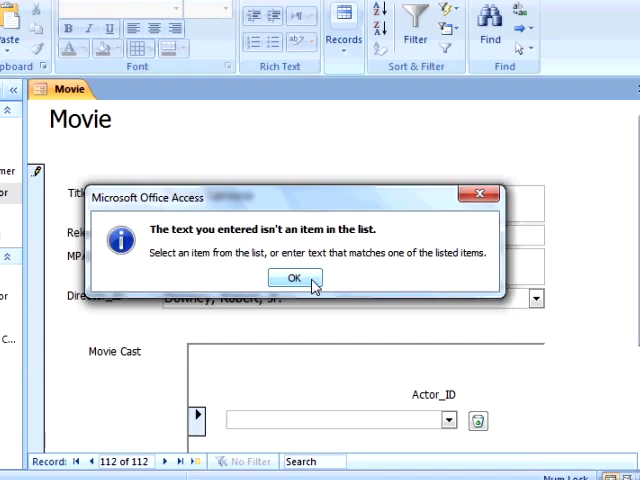
left_click(294, 276)
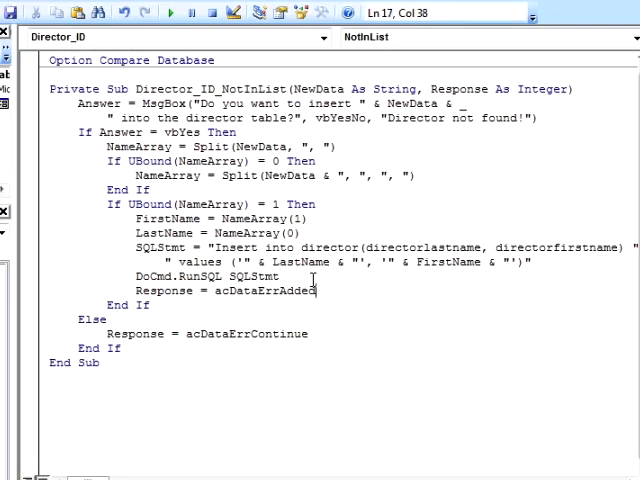
Add an If UBound(NameArray) > 1 Then ... End If block to Director_ID_NotInList.
type("If ubound")
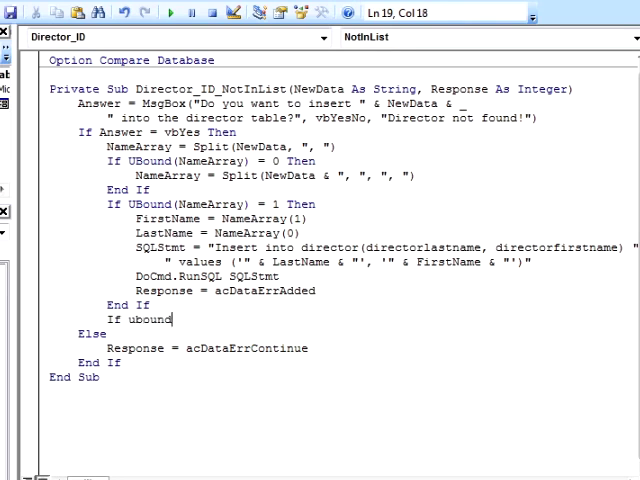
type("(NameArray) > 1 Th")
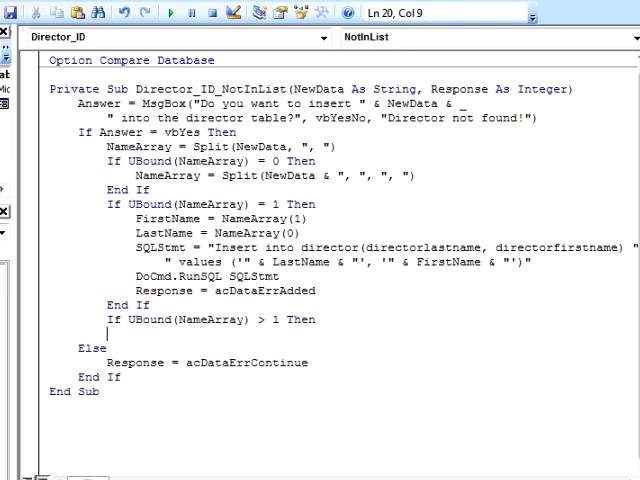
type("end if")
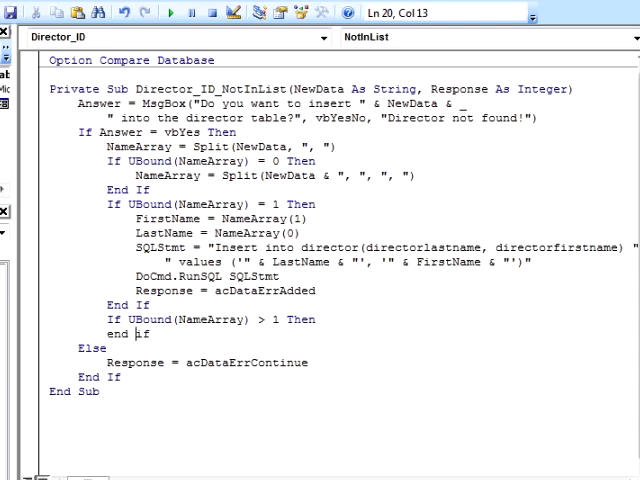
Inside it, show 'Please include only a single comma and space' and set Response = acDataErrContinue.
type("msgbox(")
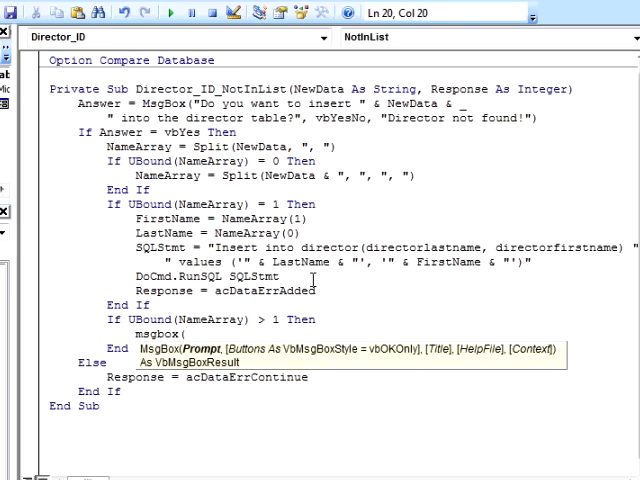
type("\"Please include only a single comma and space combination.")
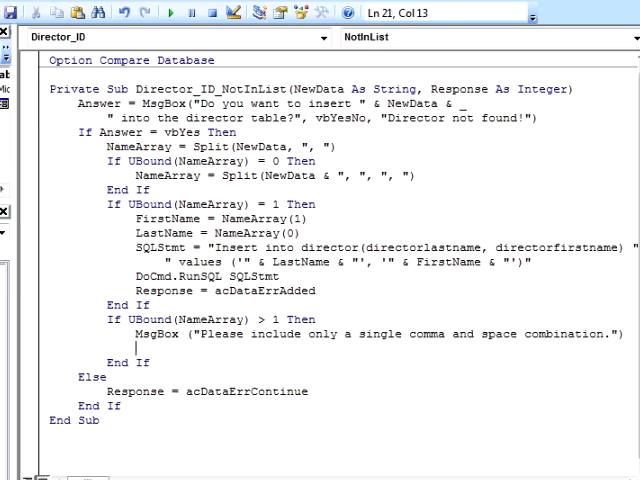
type("Response")
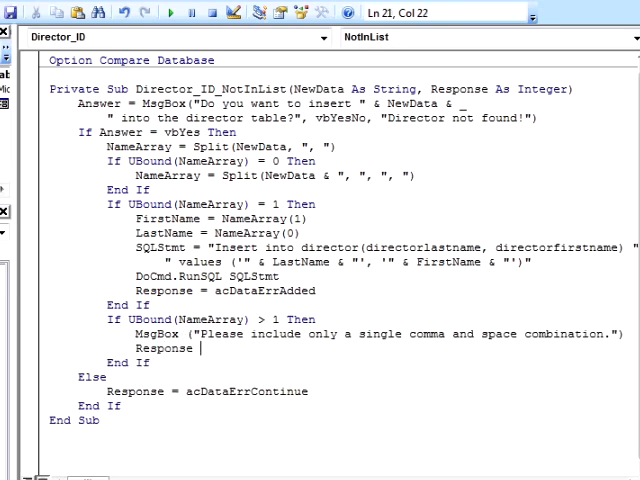
type("= acDataErrC")
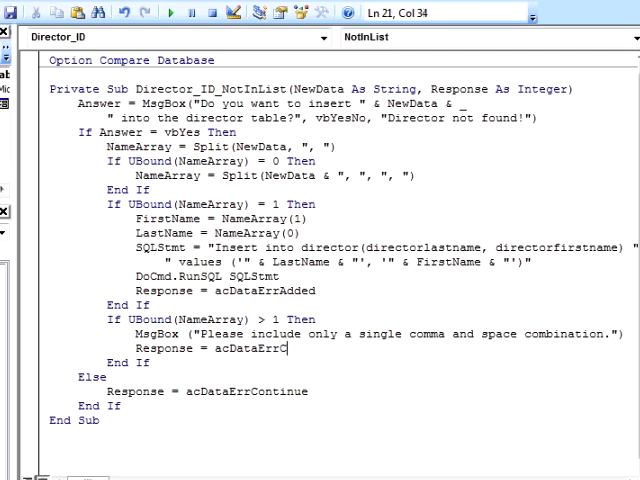
type("ontinue")
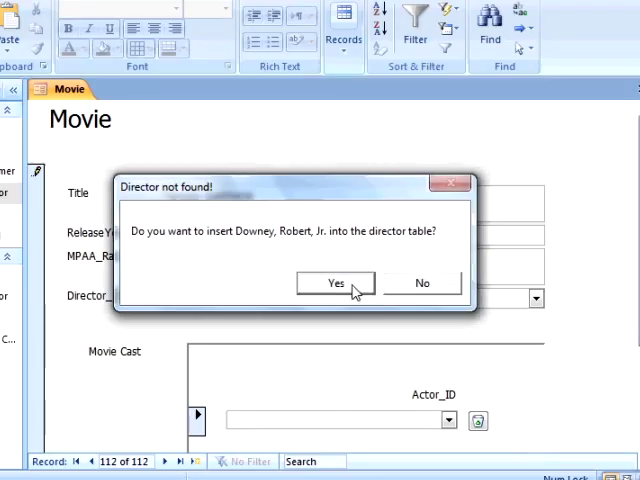
Agree to insert Downey, Robert, Jr. and dismiss the single-comma warning.
left_click(336, 282)
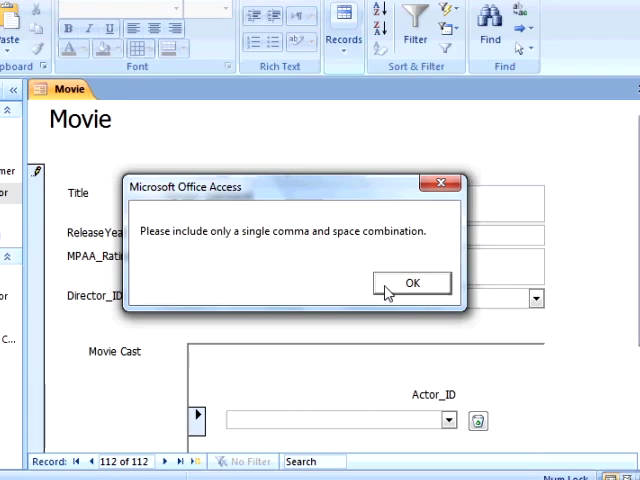
left_click(412, 284)
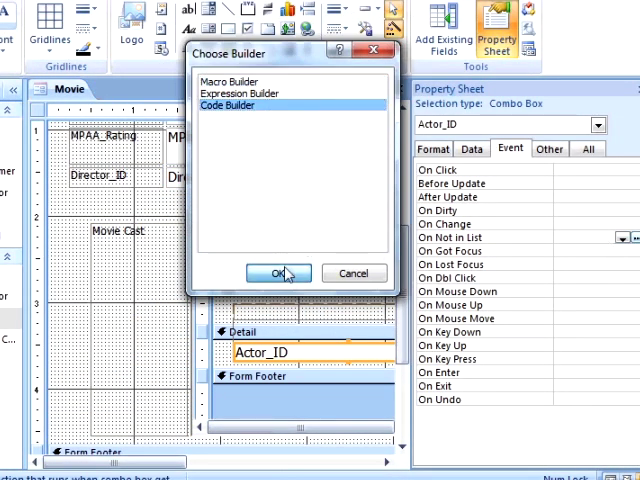
Start the Actor_ID NotInList code and adapt the pasted director handler.
left_click(278, 272)
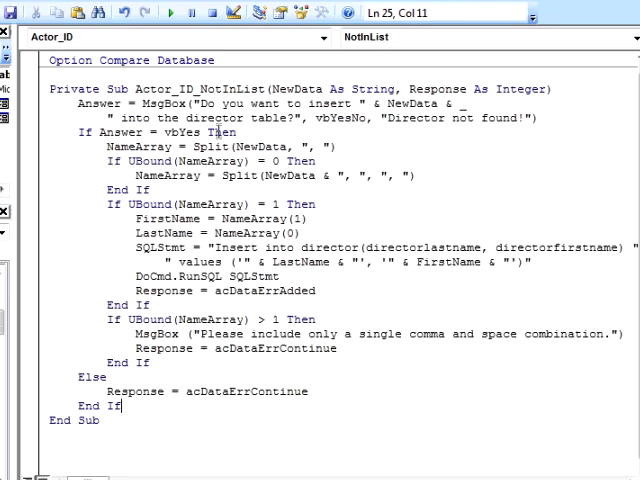
double_click(330, 256)
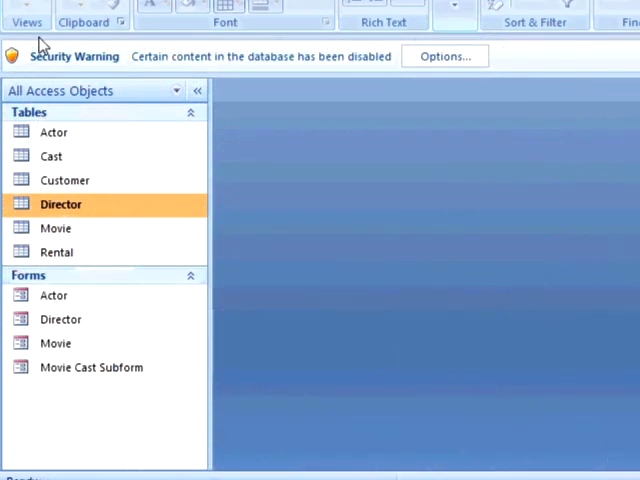
mouse_move(444, 86)
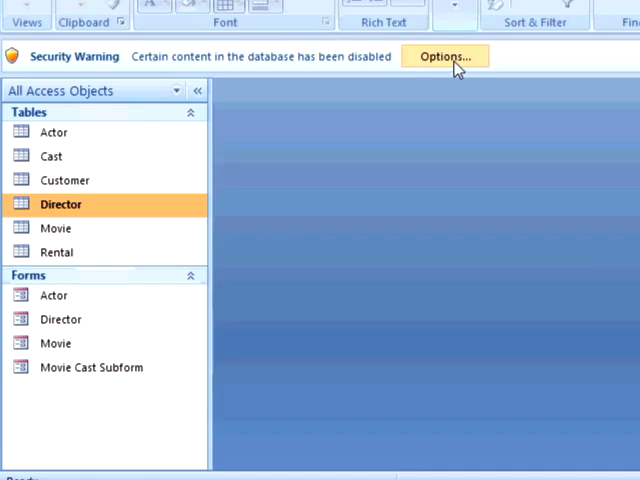
From the Security Warning bar's Options, enable this database's content.
left_click(444, 56)
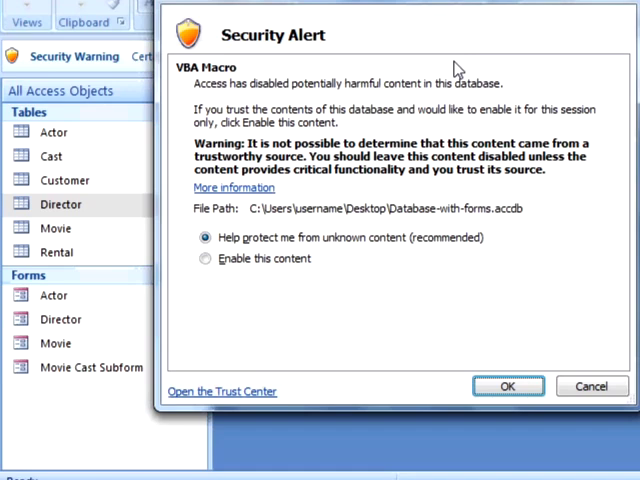
mouse_move(408, 208)
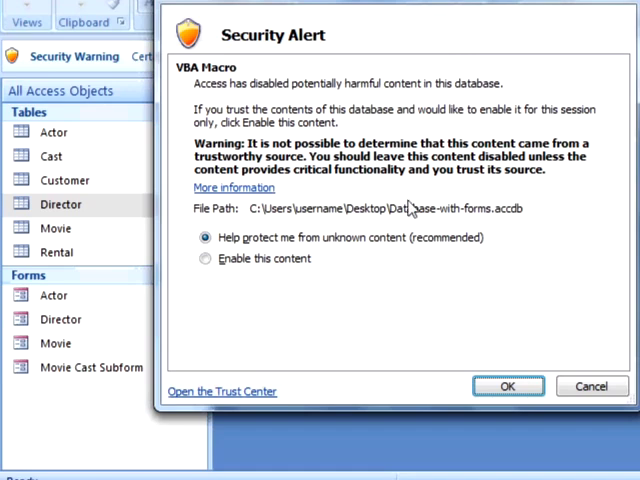
mouse_move(302, 272)
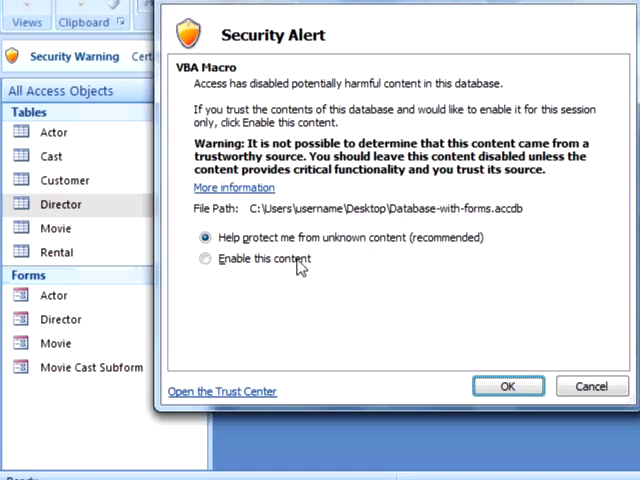
left_click(202, 260)
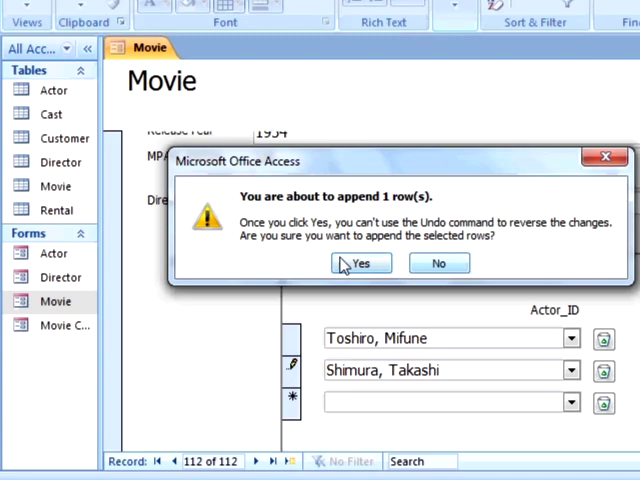
Confirm appending the new actor row, then retype the first cast member as 'Mifune, To...'.
left_click(360, 264)
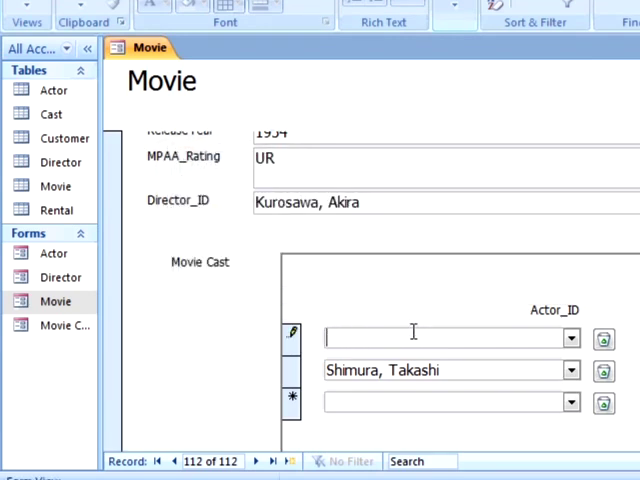
type("Mifune")
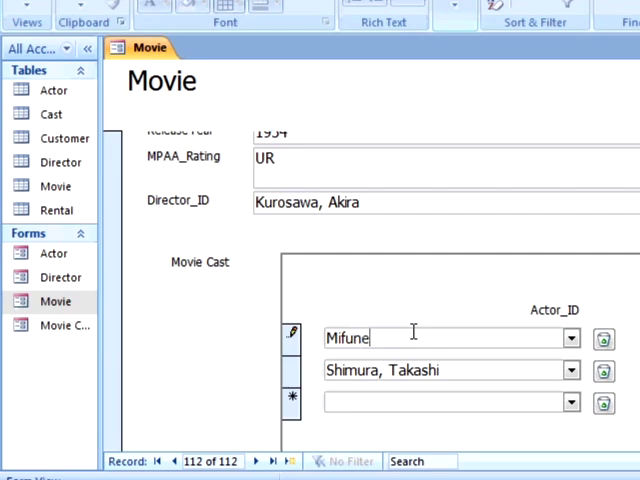
type(", To")
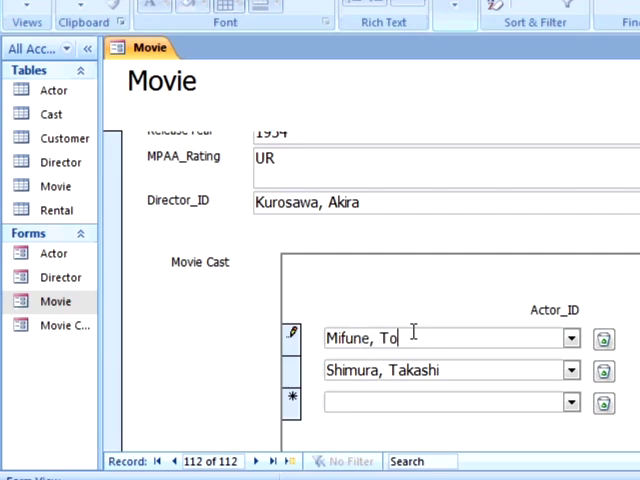